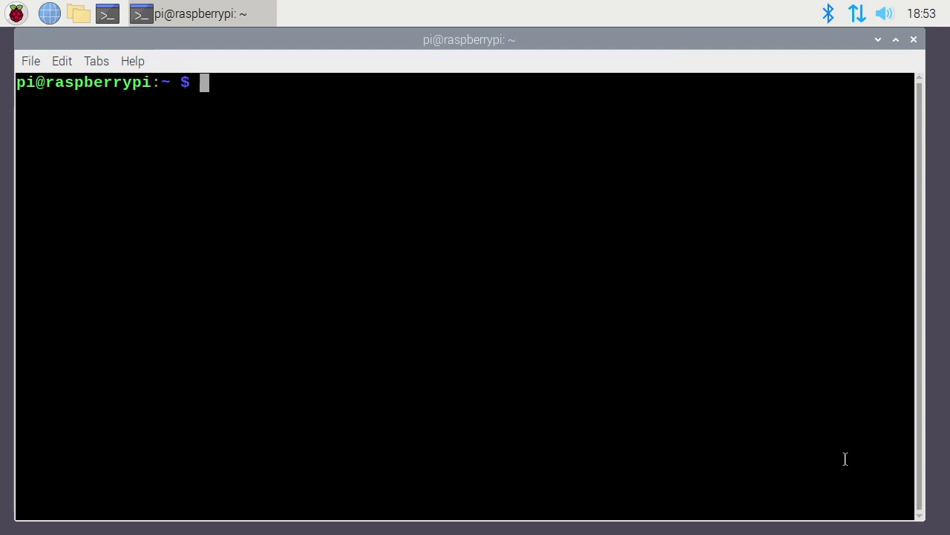
mouse_move(836, 462)
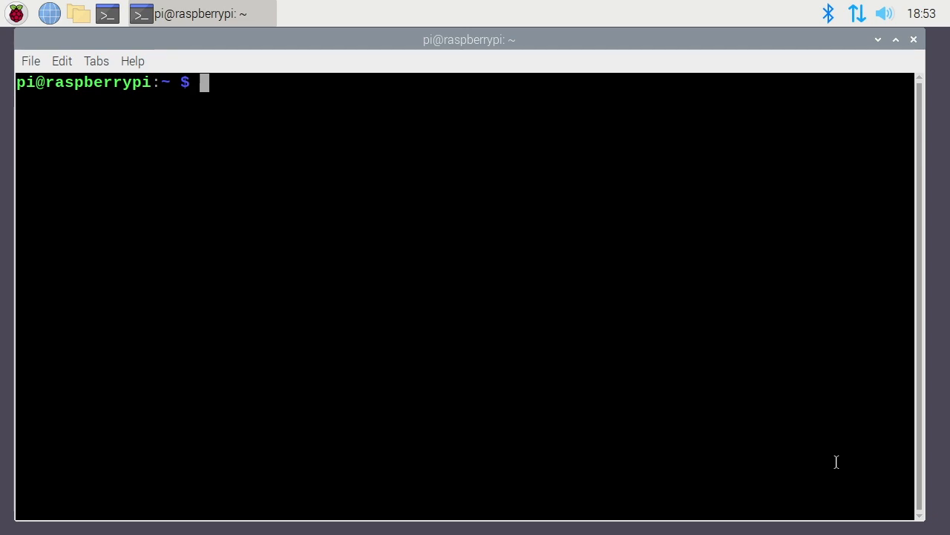
Step: Refresh package lists with sudo apt update and install the apt-cacher-ng package
type("sudo apt")
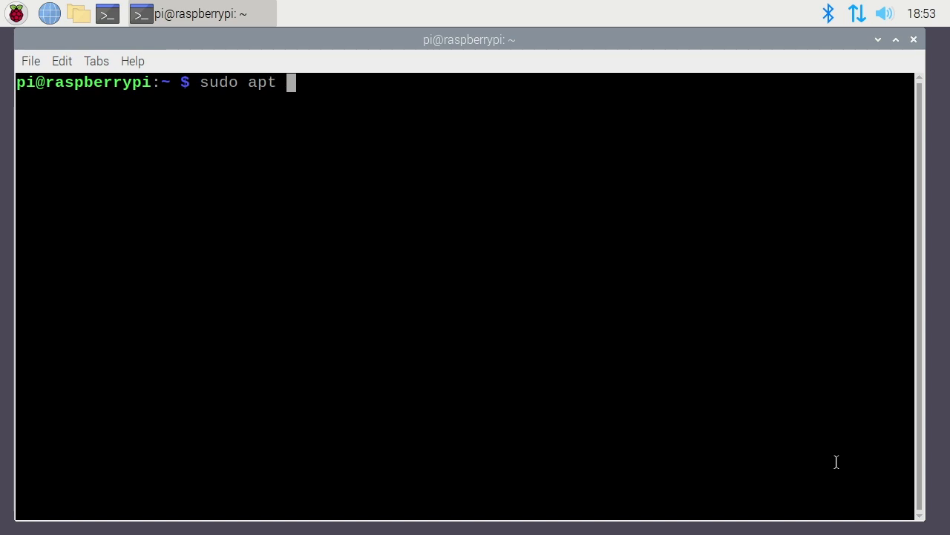
type("update")
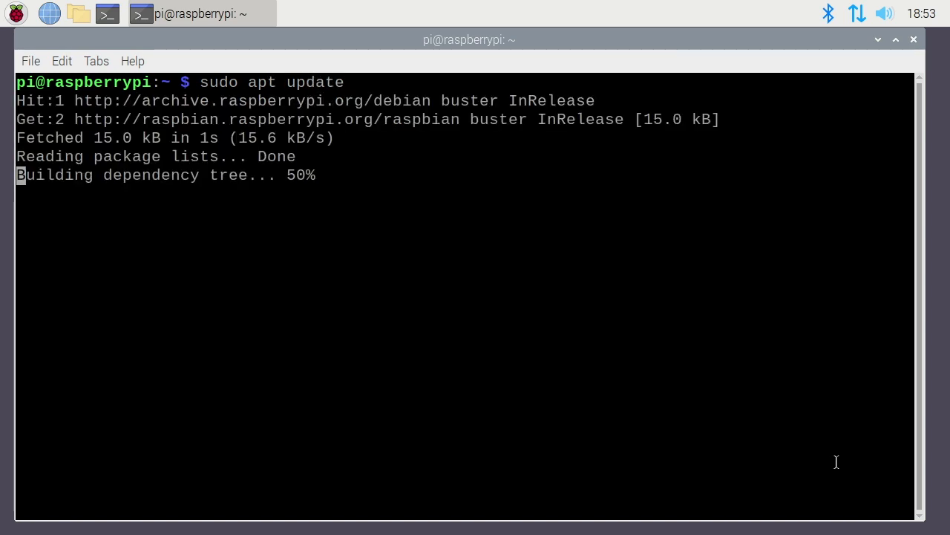
type("sudo")
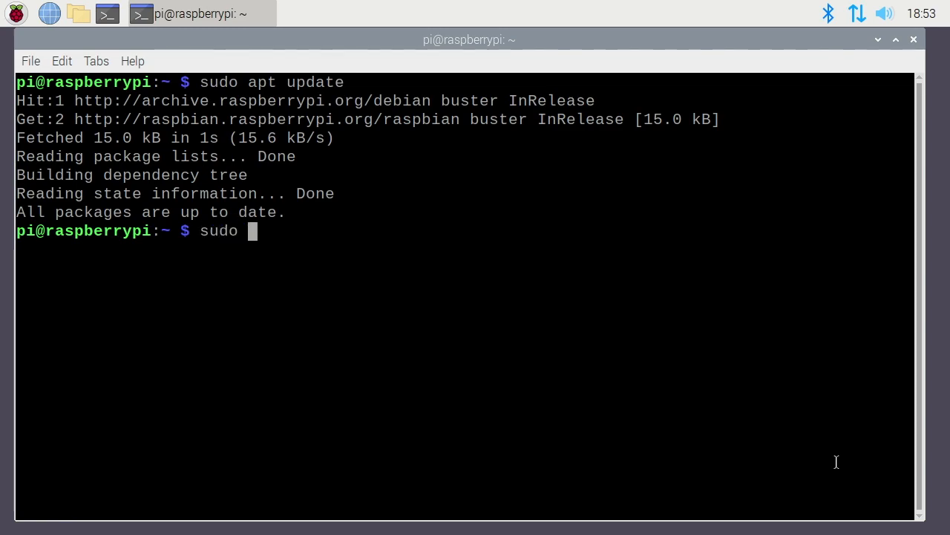
type("apt install")
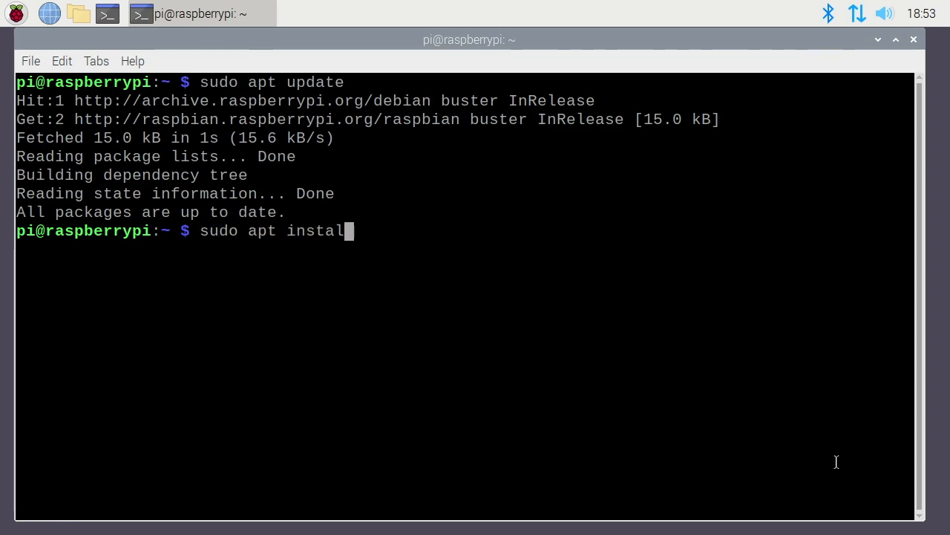
type("apt-cac")
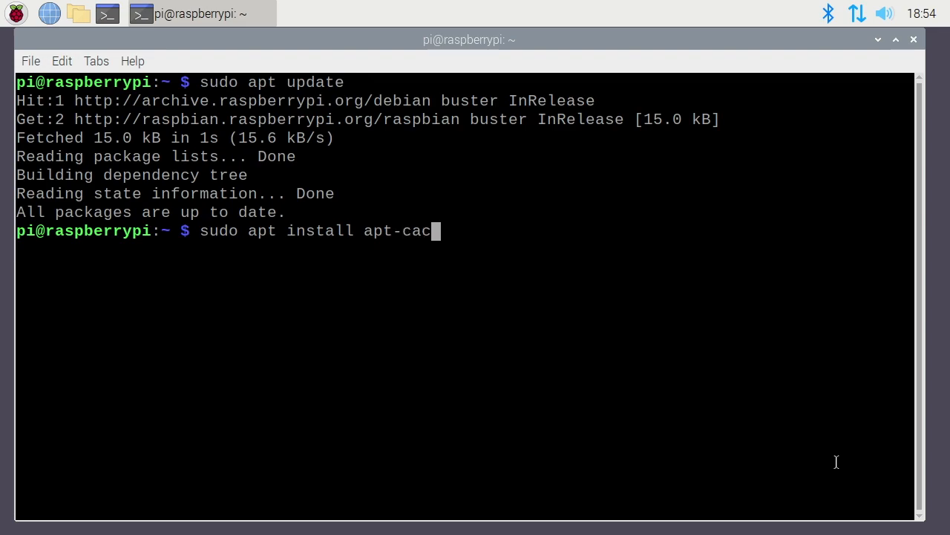
key("Return")
type("cl")
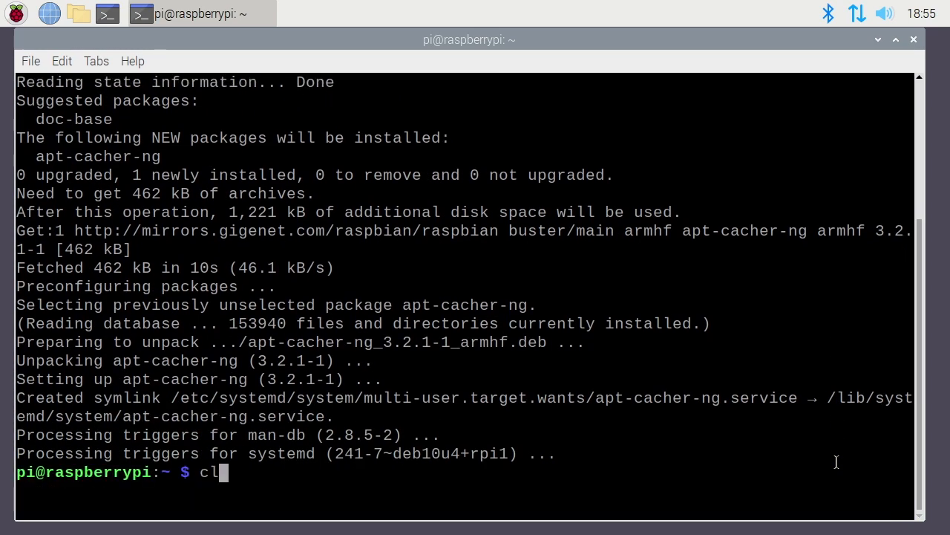
Step: Clear the terminal, set the hostname to apt-cacher-ng, and open /etc/hosts in nano
key("Return")
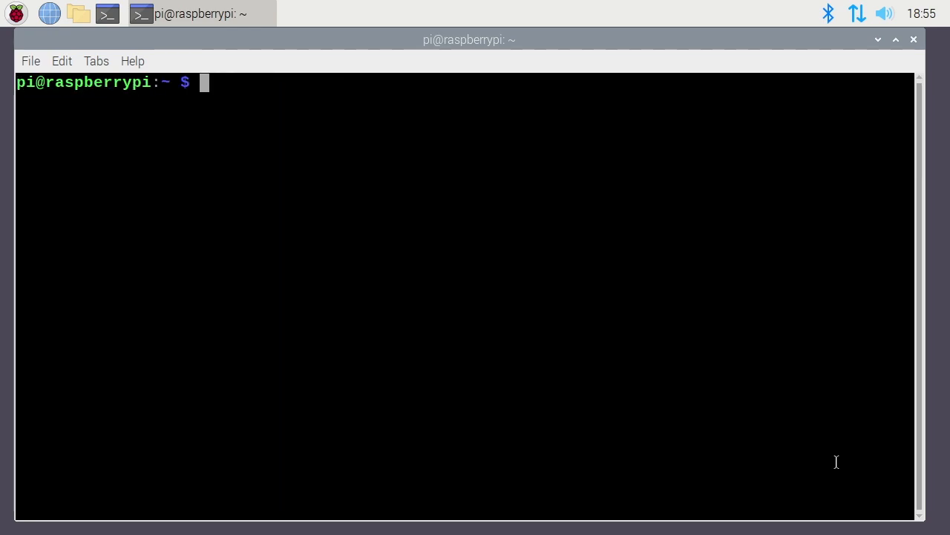
type("sudo")
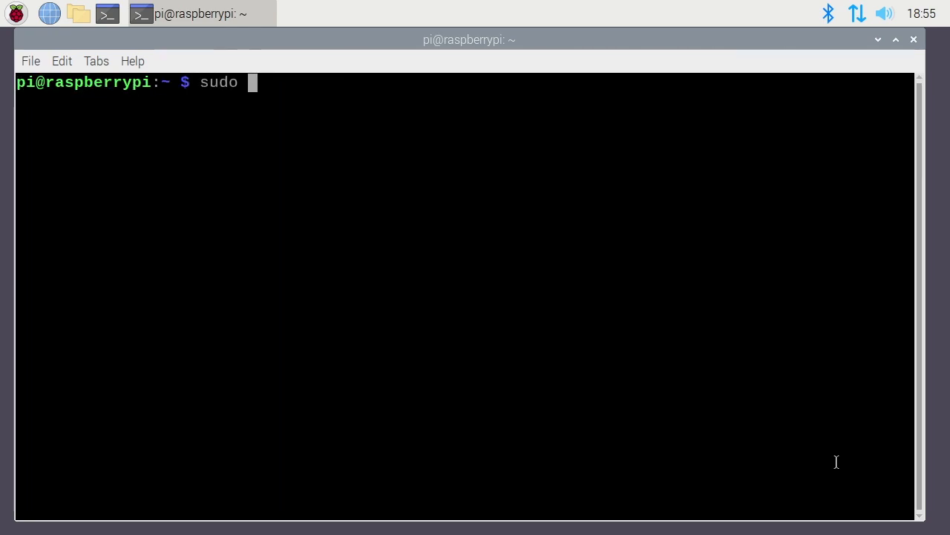
type("hostnamectl")
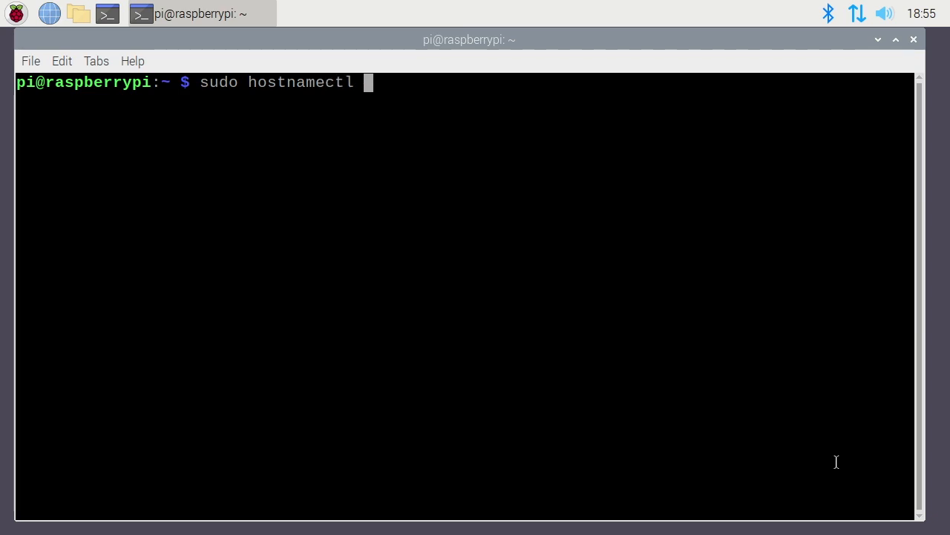
type("set-hostname")
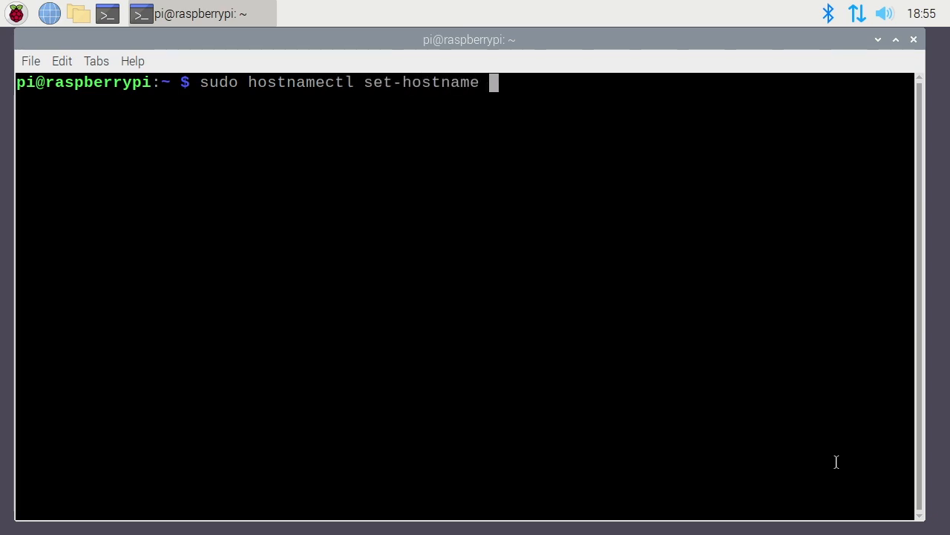
type("apt-c")
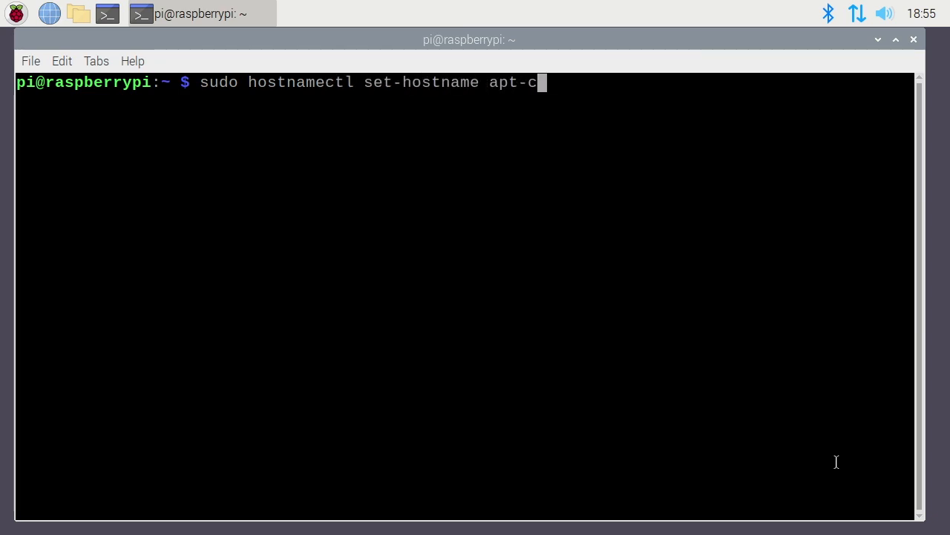
type("acher-ng")
type("sudo")
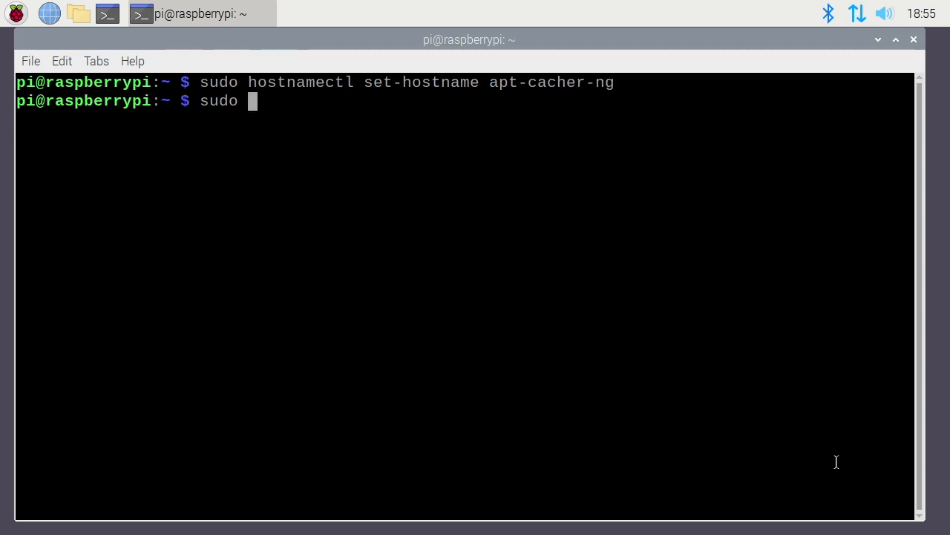
type("nano /etc")
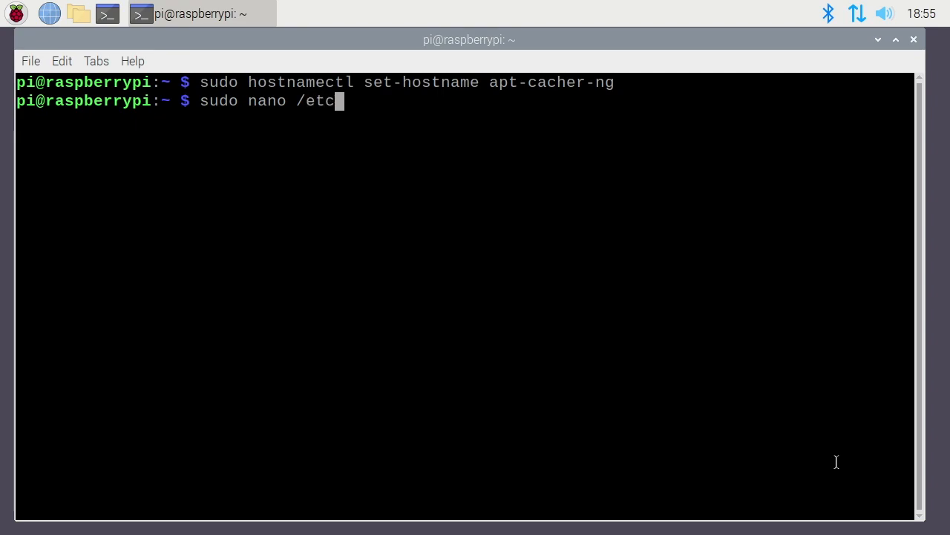
key("Return")
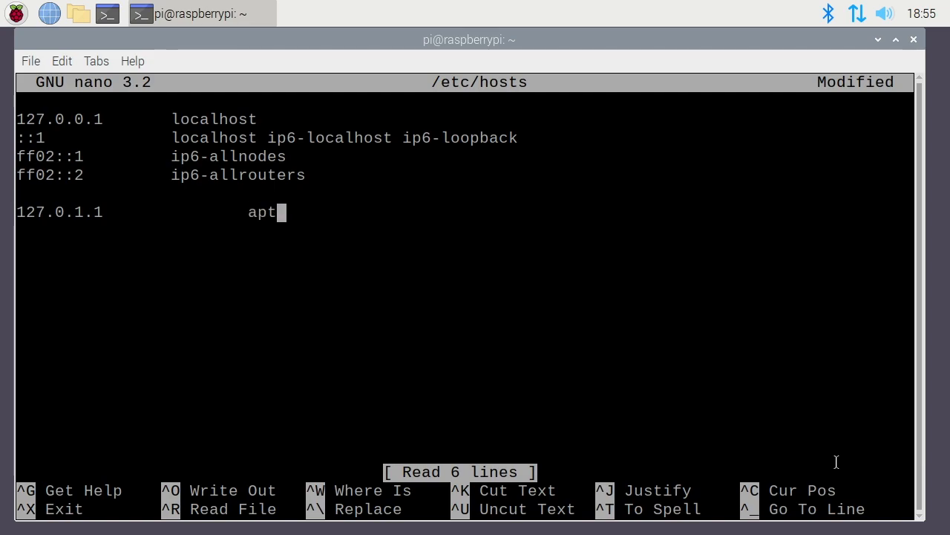
Step: Save the edited /etc/hosts file and close nano
key("ctrl+o")
type("s")
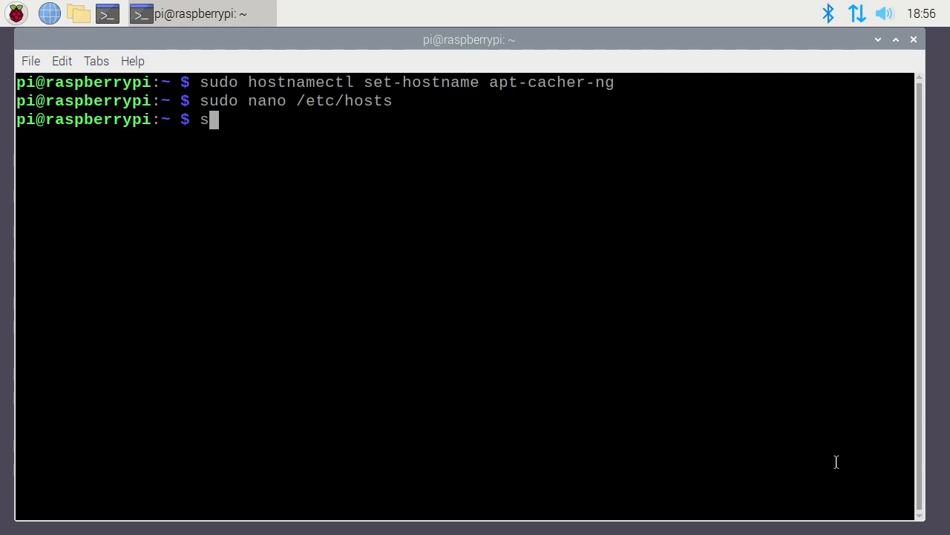
Step: Restart the avahi-daemon service with systemctl
type("udo systemctl")
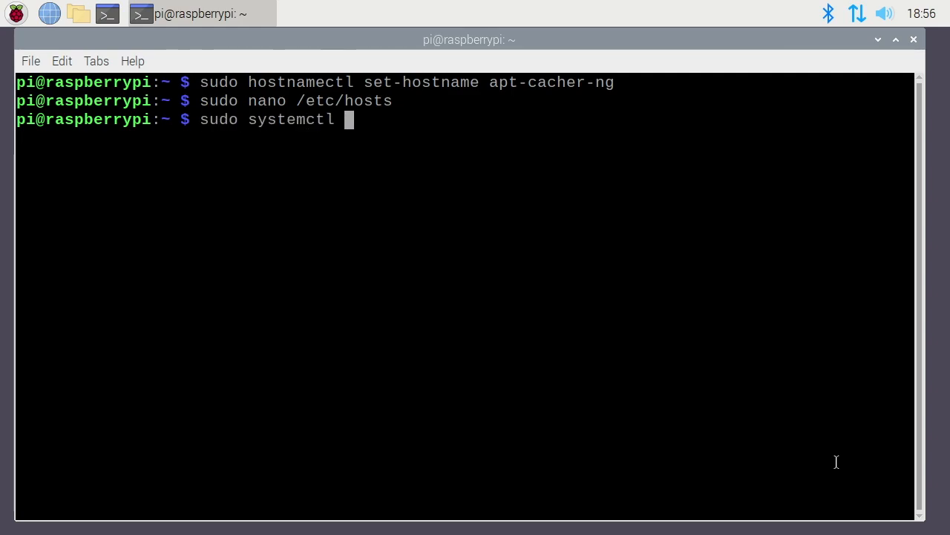
type("restart av")
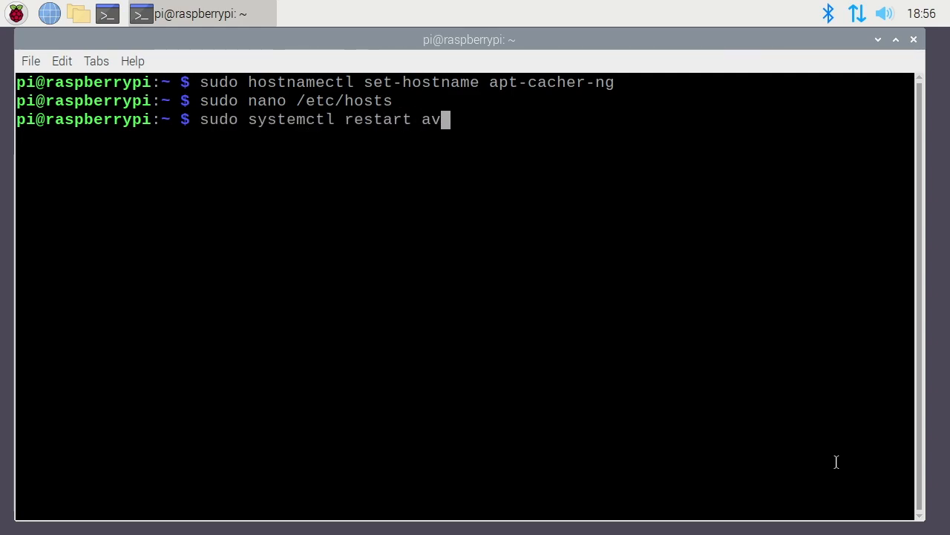
key("Return")
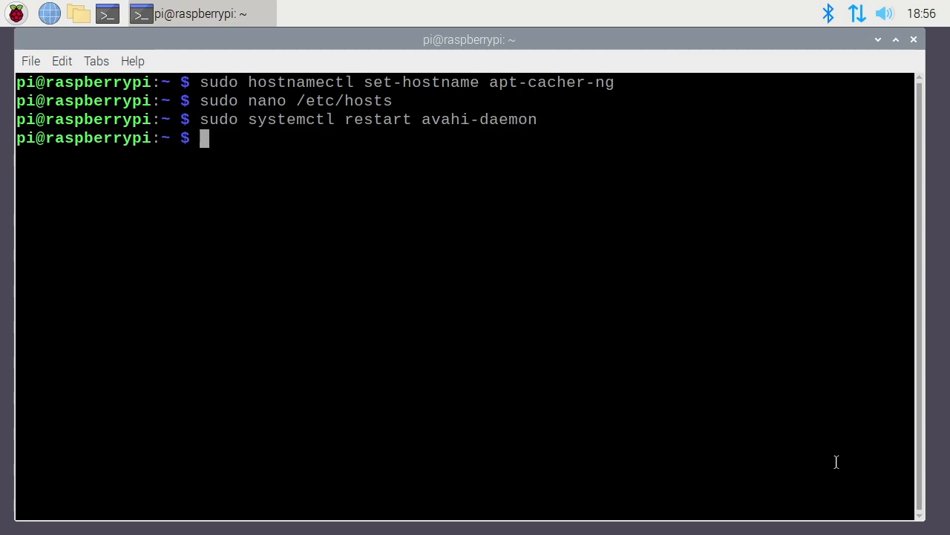
Step: Ping apt-cacher-ng.local until replies arrive, then list interface addresses with ip a
type("ping a")
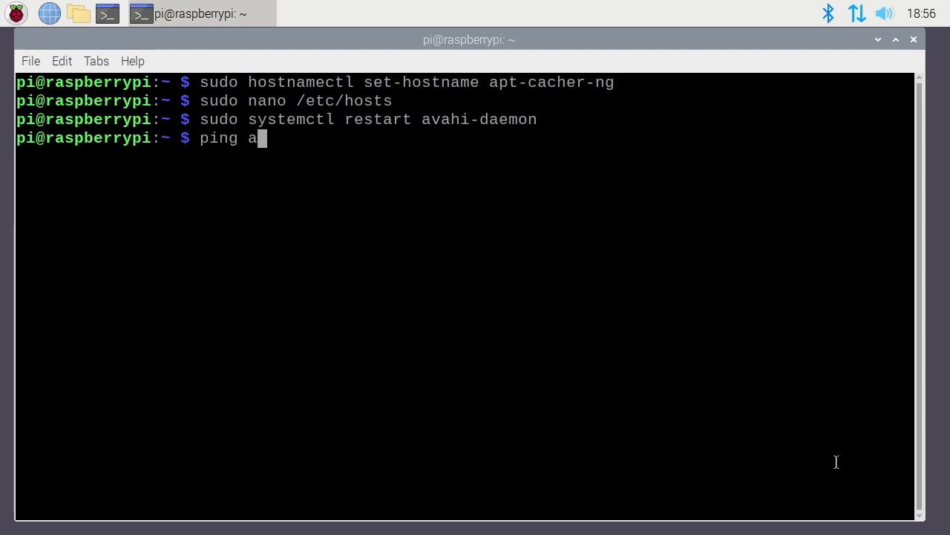
type("pt-cacher-")
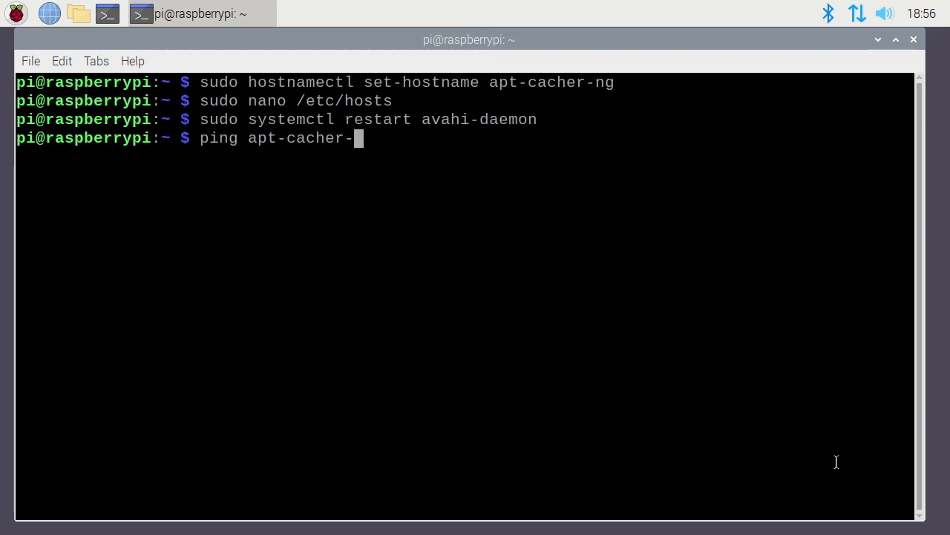
key("Return")
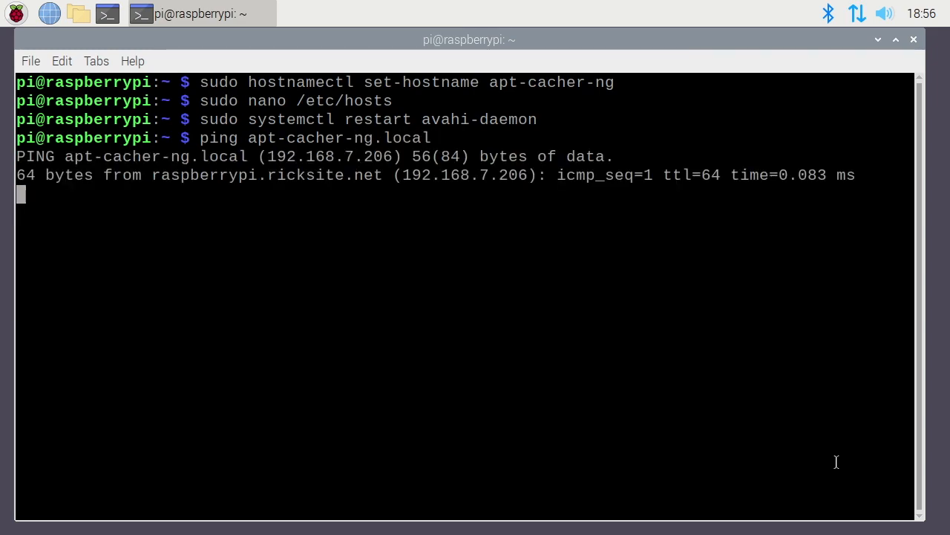
key("ctrl+c")
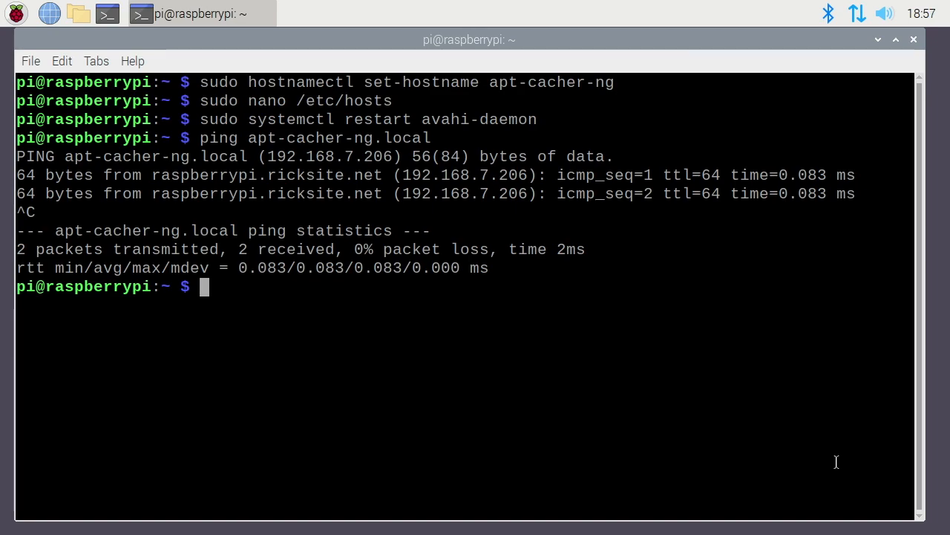
type("ip a")
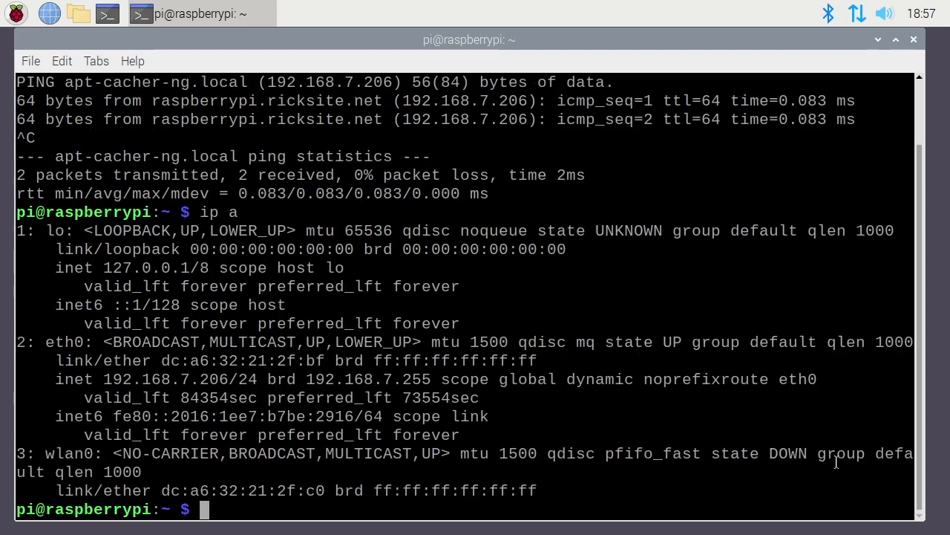
mouse_move(151, 381)
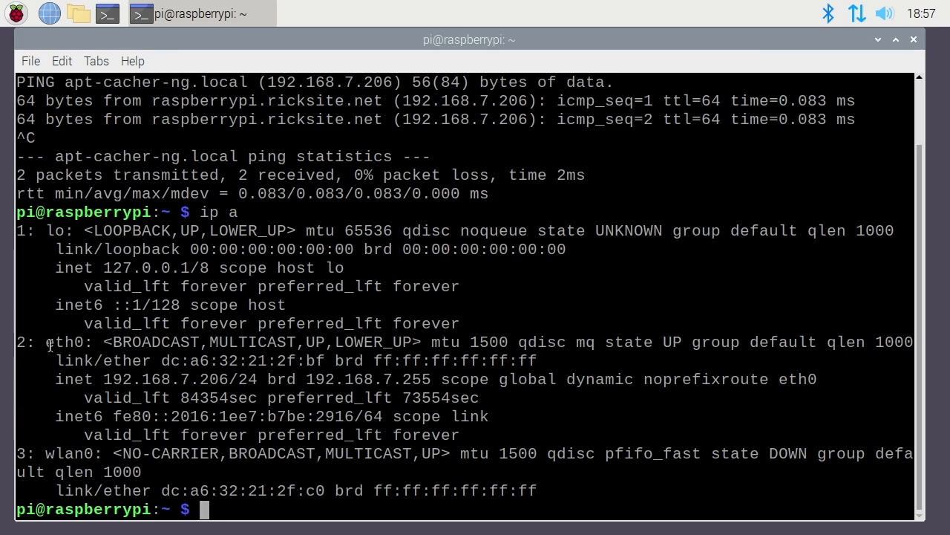
mouse_move(80, 363)
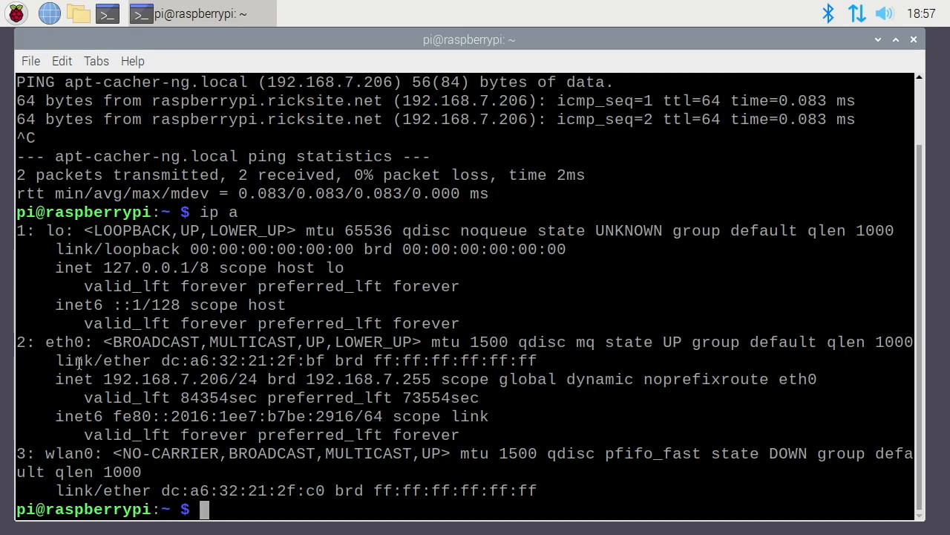
mouse_move(94, 341)
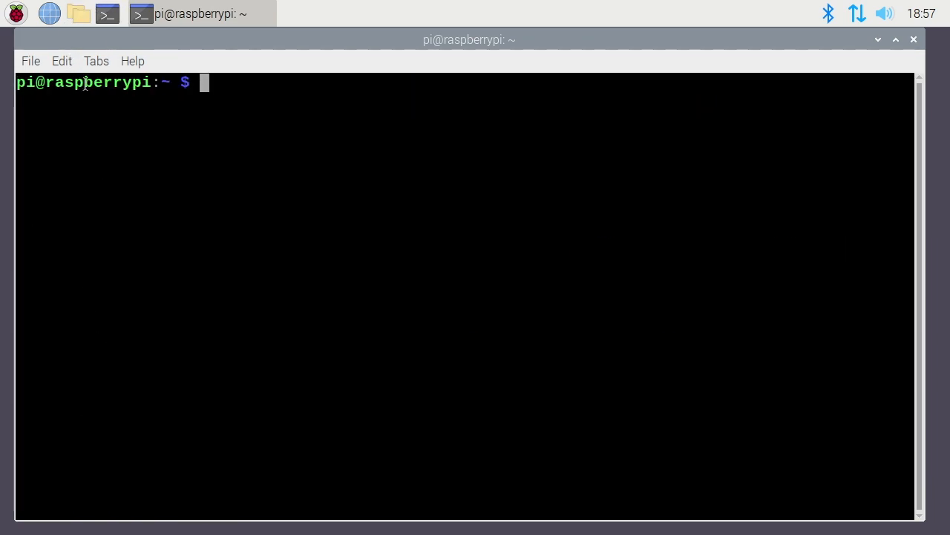
mouse_move(50, 13)
type("http")
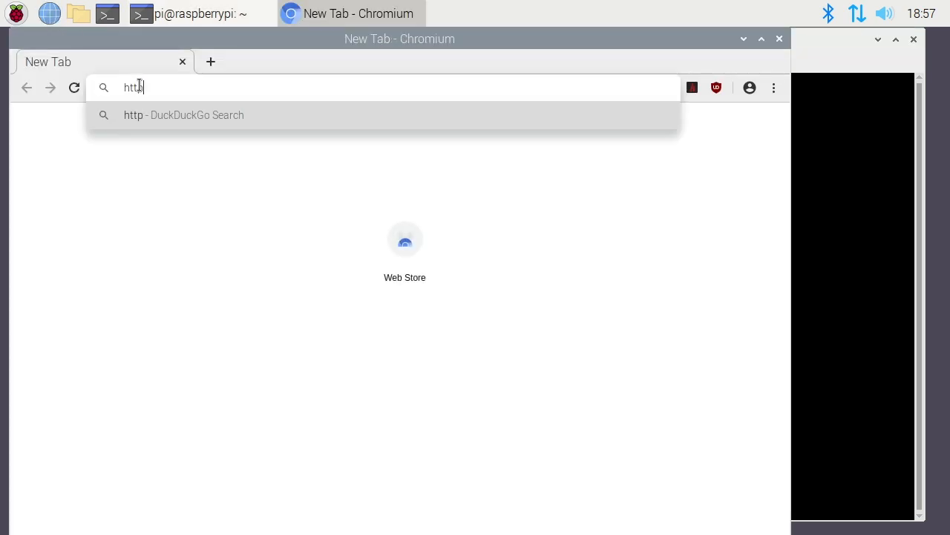
type("://apt-c")
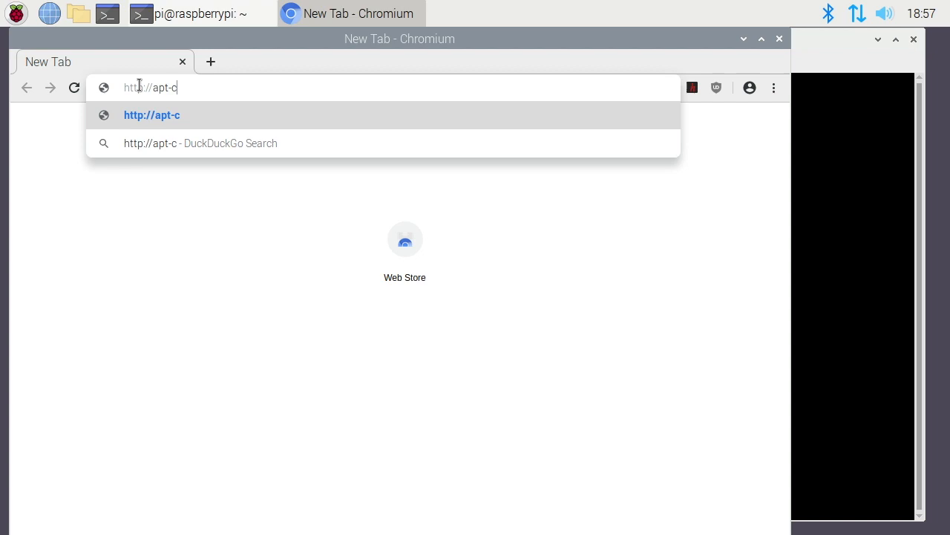
type("acher-ng.l")
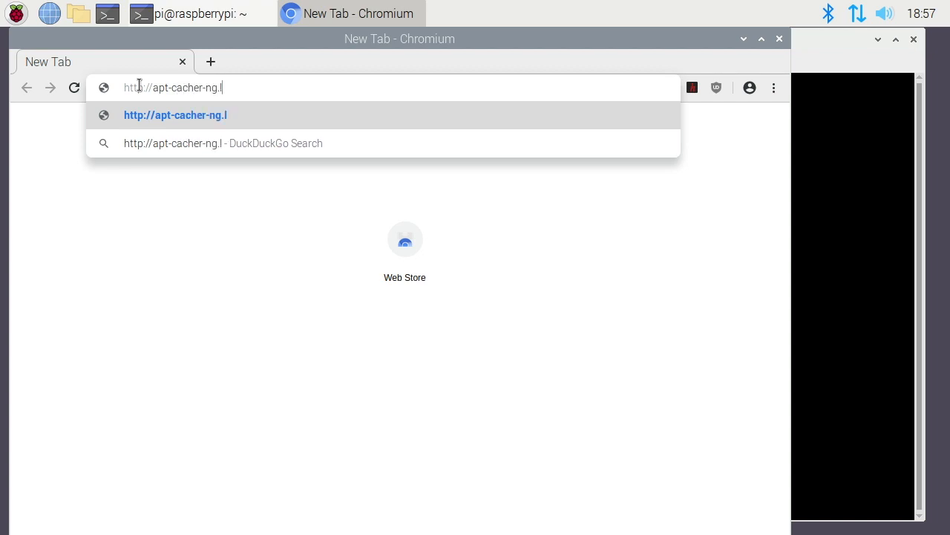
type("ocal:3142")
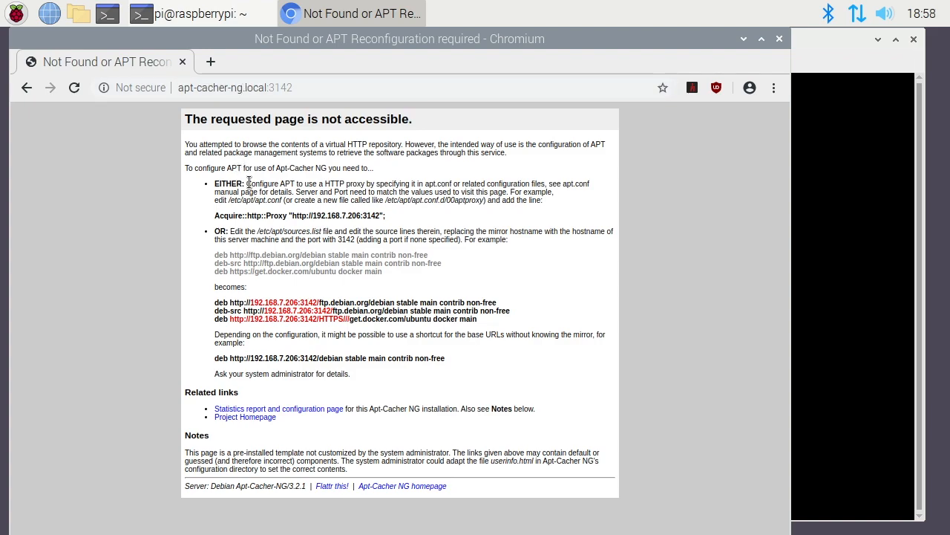
mouse_move(245, 195)
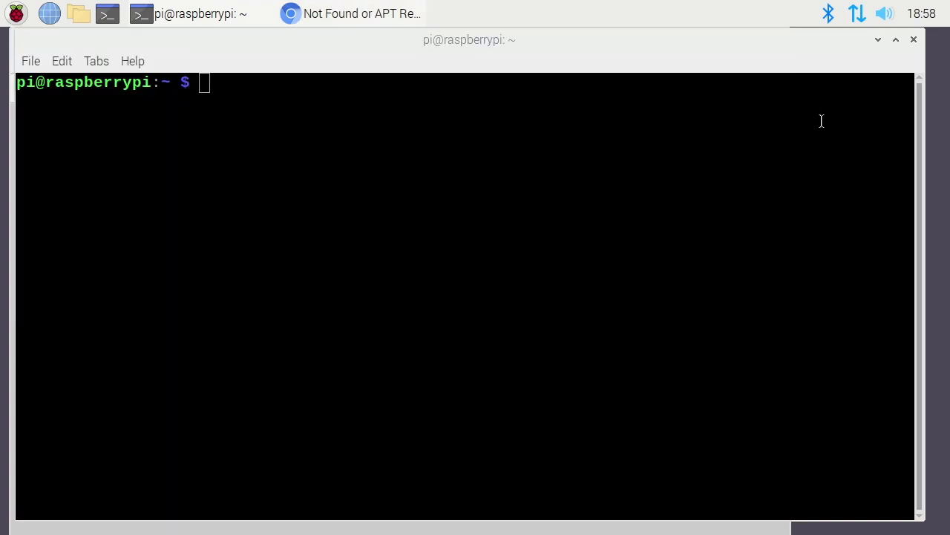
Step: Create /etc/apt/apt.conf.d/00aptproxy containing Acquire::http::Proxy on port 3142 and save it
type("sudo nano")
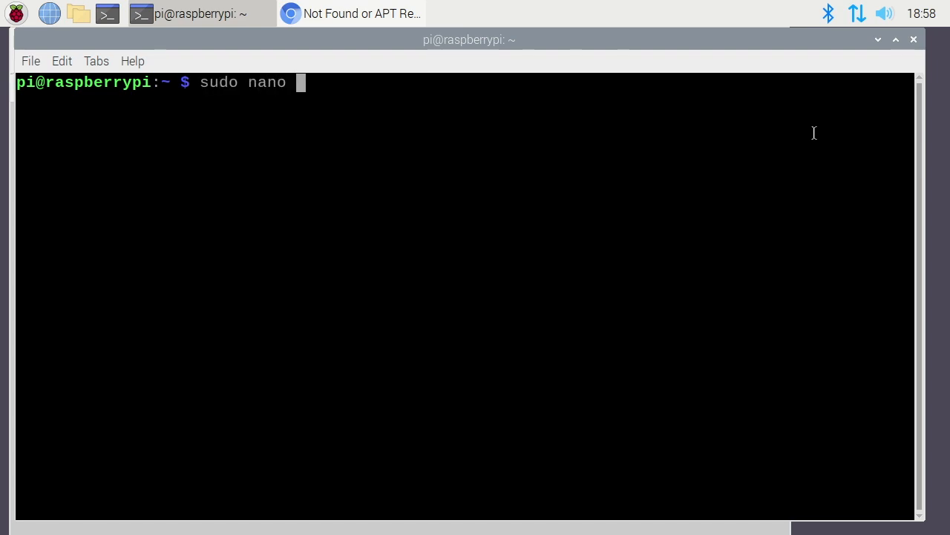
type("/etc/apt/apt.con.")
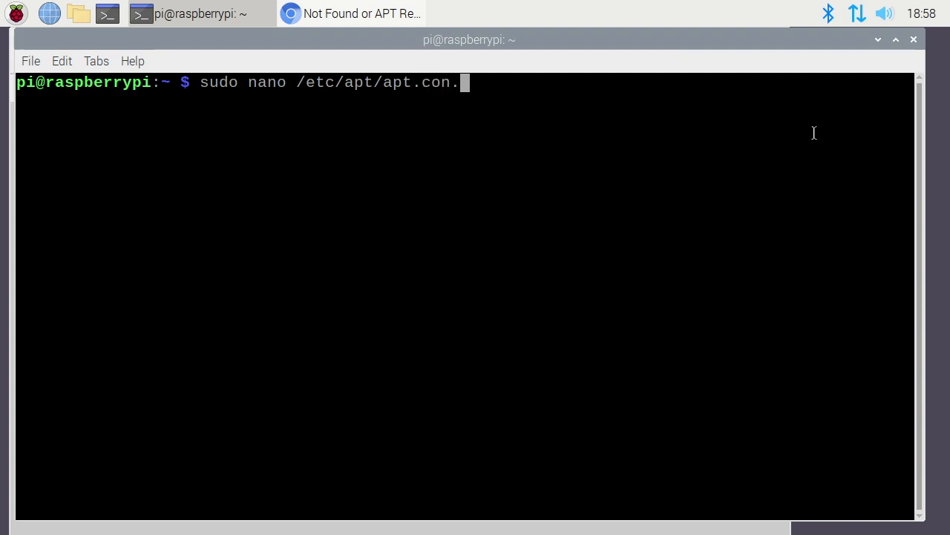
type("f.d/00ap")
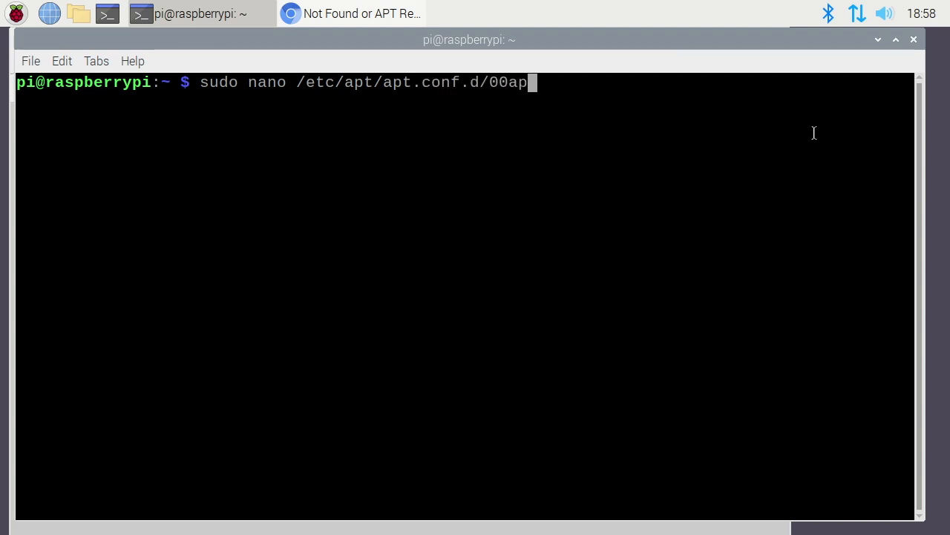
left_click(349, 14)
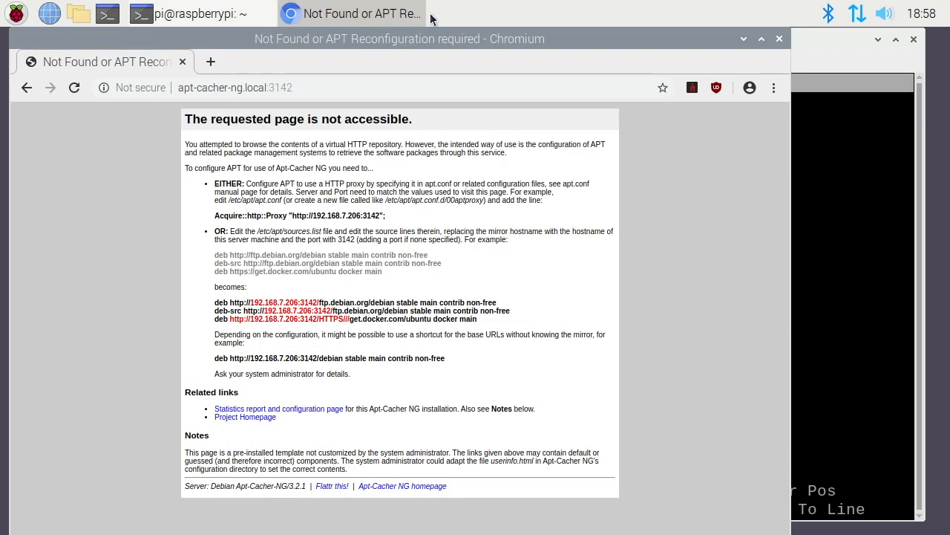
double_click(299, 215)
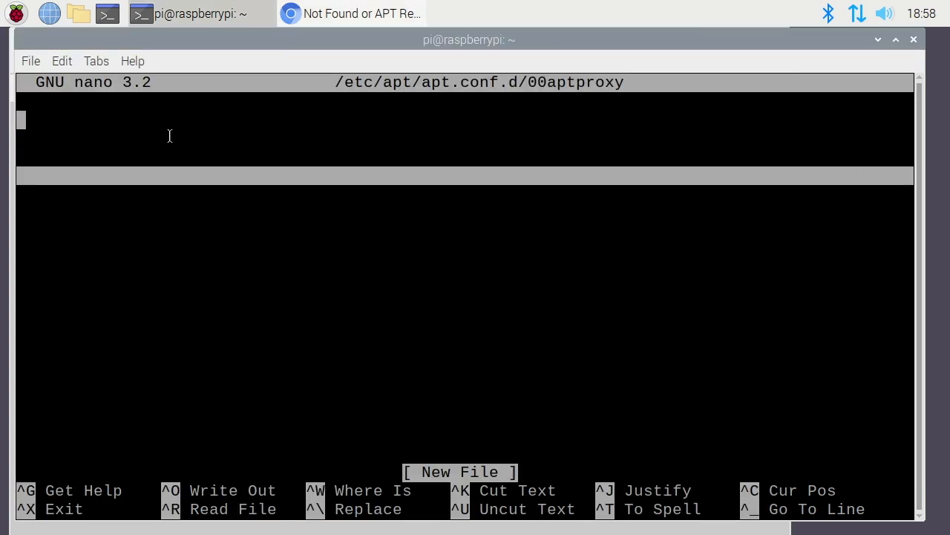
type("Acquire::http::Proxy \"http://192.168.7.206:3142\";")
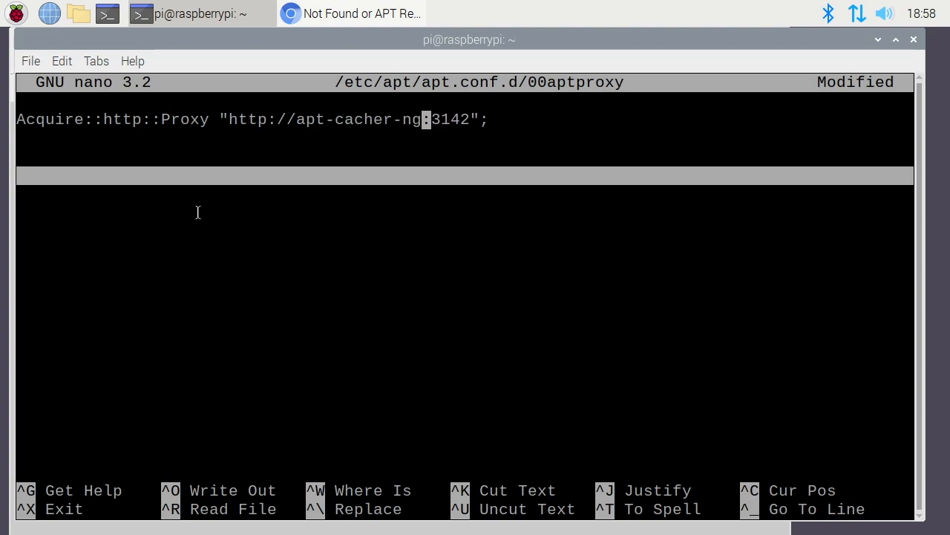
key("ctrl+o")
type("tail")
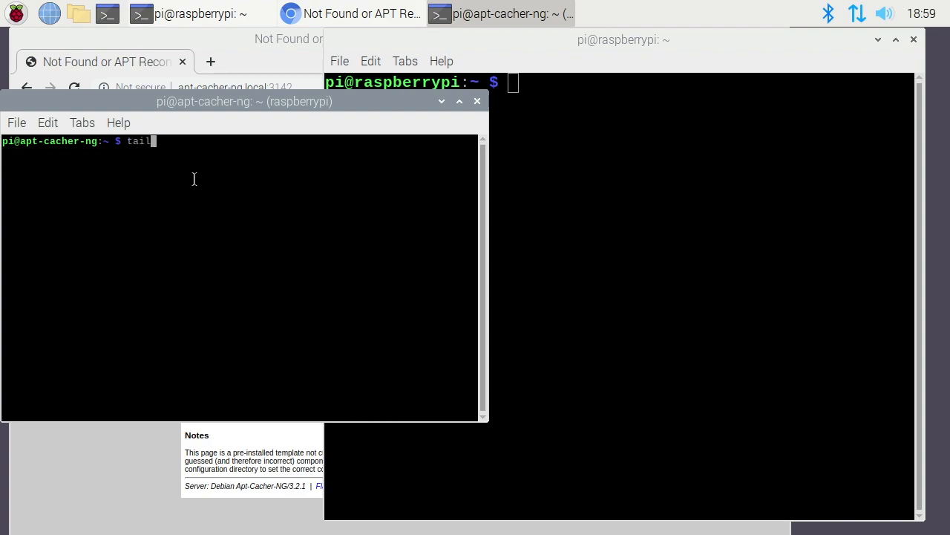
Step: Follow /var/log/apt-cacher-ng/apt-cacher.log with tail -f
type("-f /")
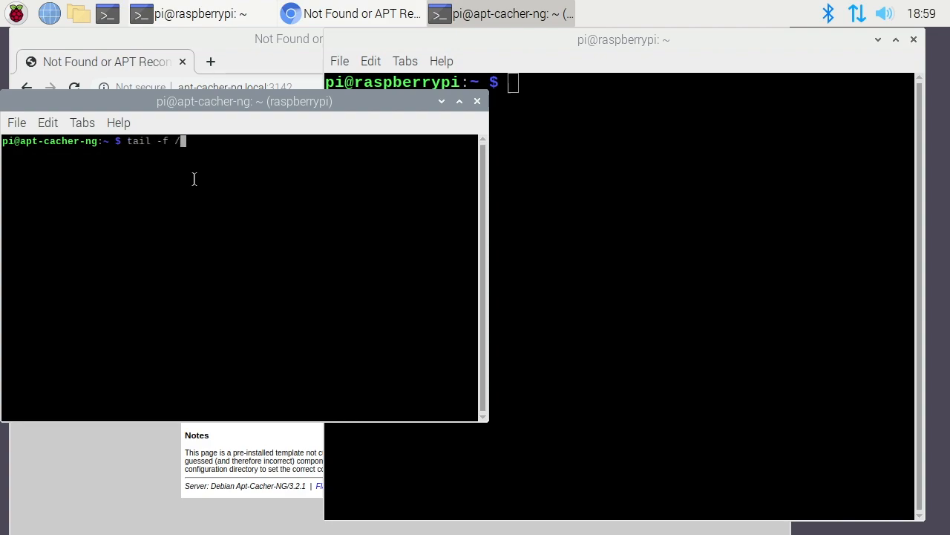
type("var/log/")
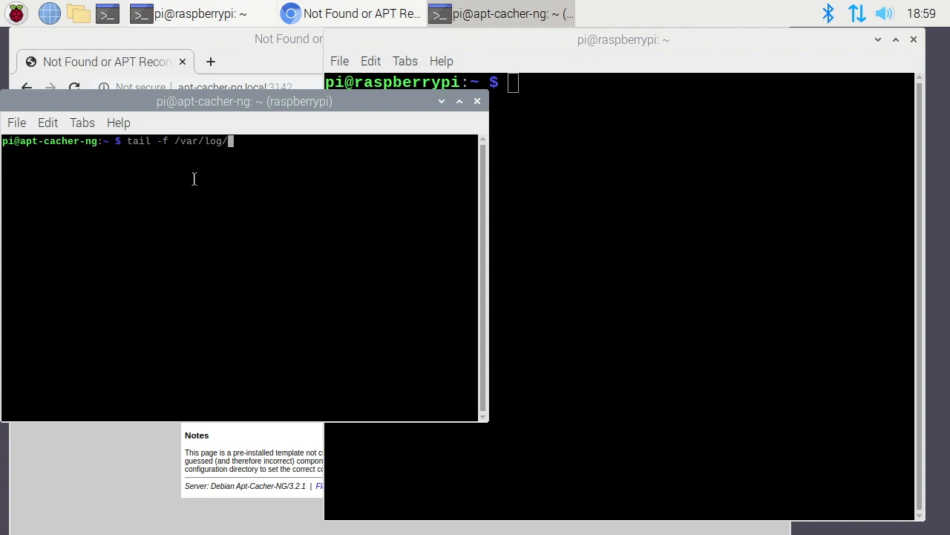
type("apt-cacher-ng/")
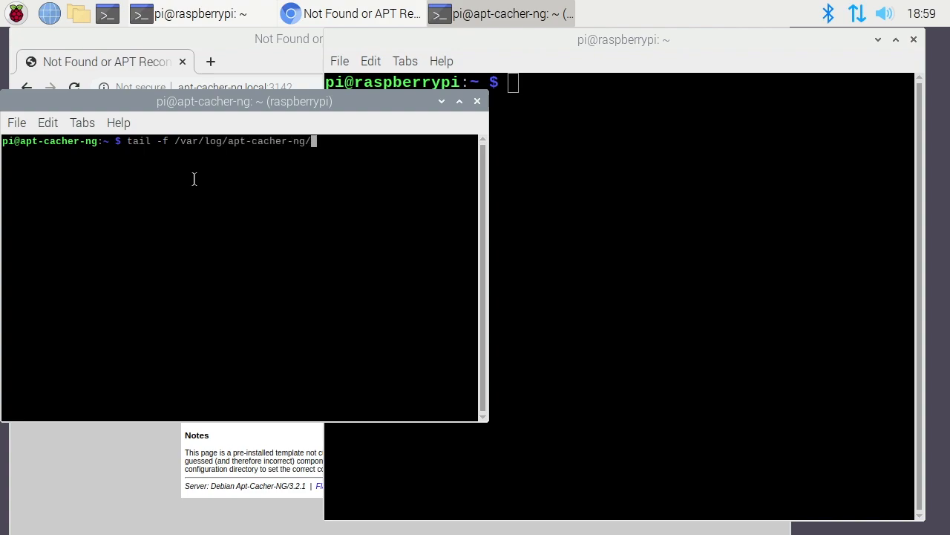
type("apt-cacher.lo")
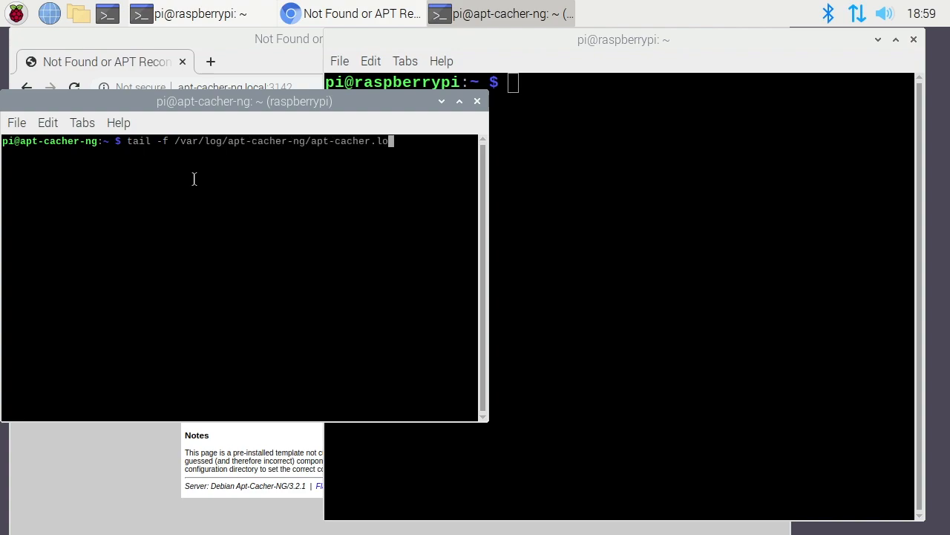
key("Return")
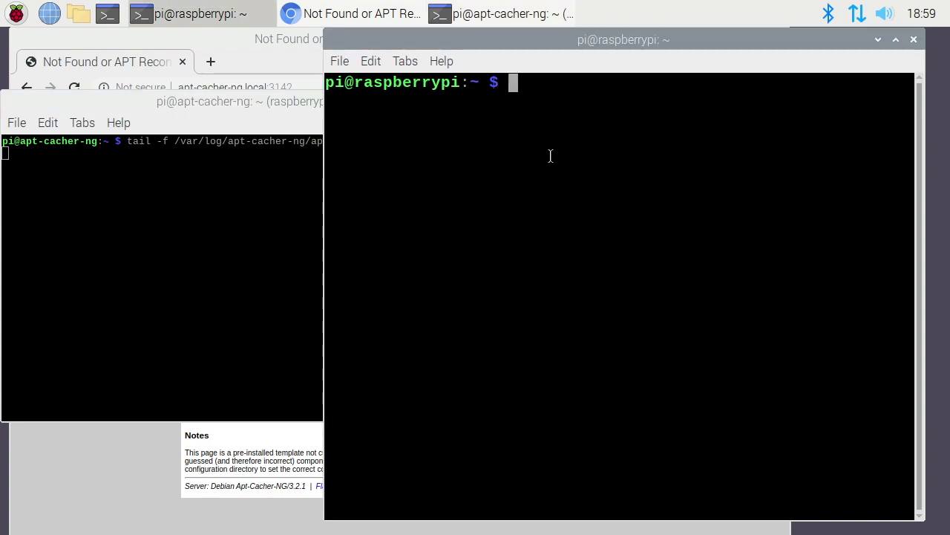
Step: Install lynx with sudo apt install lynx, confirming with Y
type("sudo a")
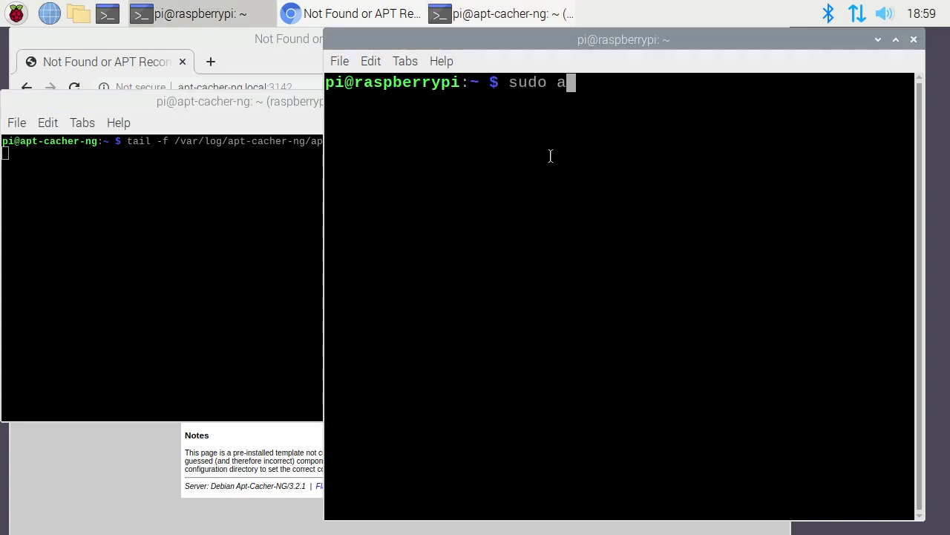
type("pt install ly")
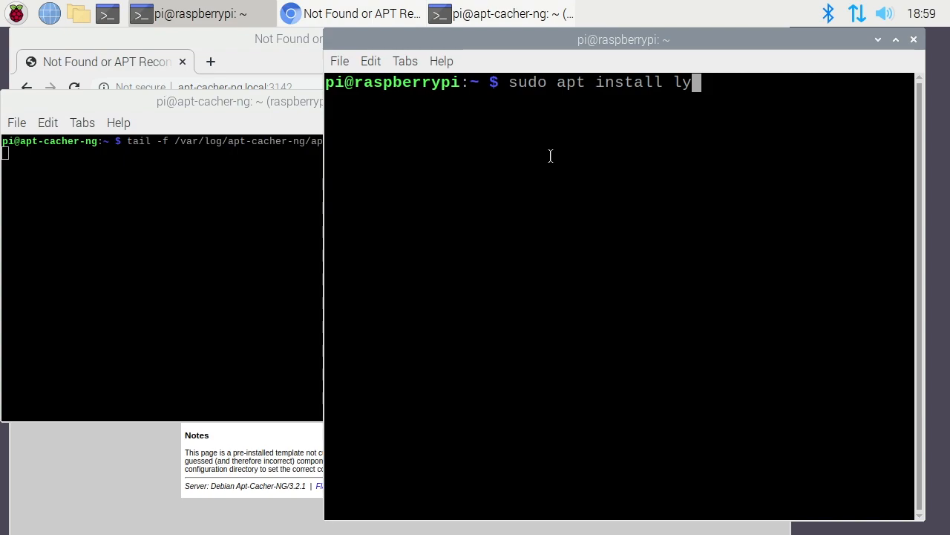
type("nx")
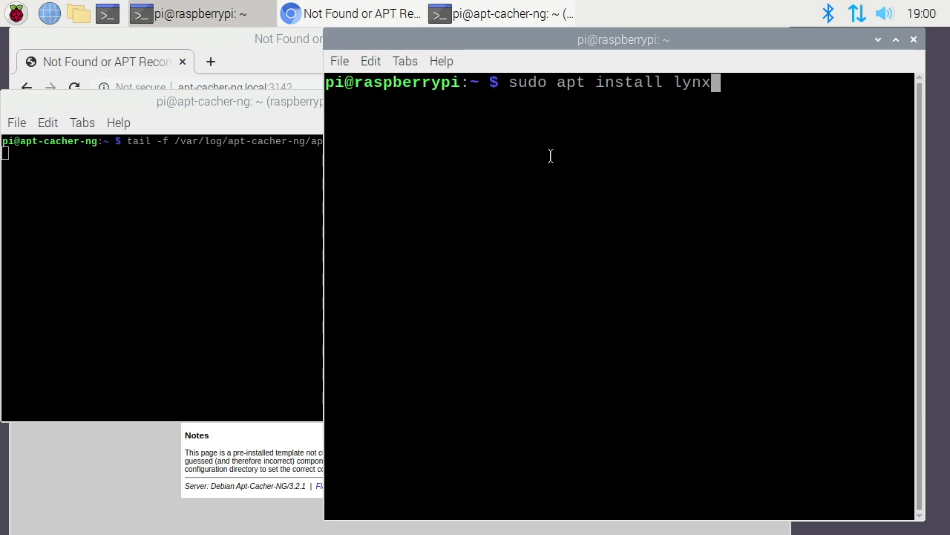
key("Return")
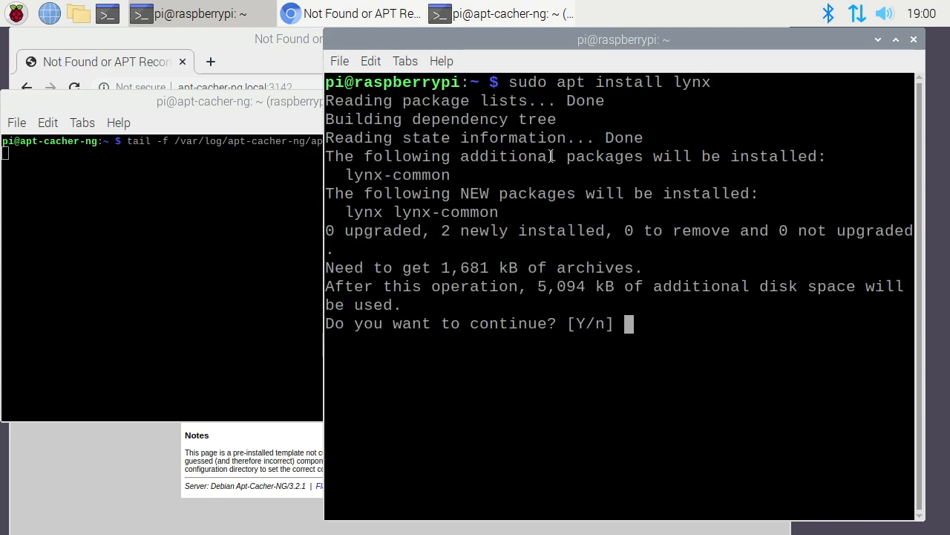
type("Y")
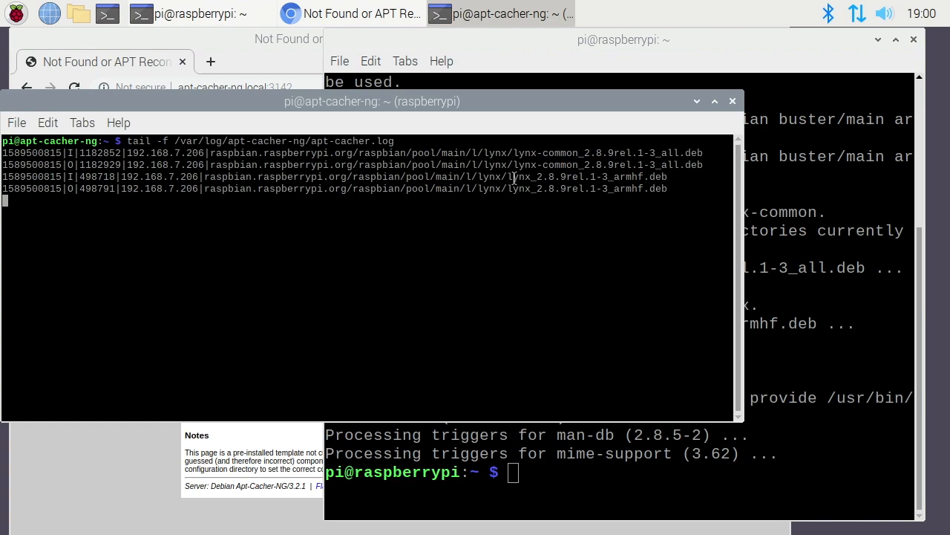
mouse_move(63, 154)
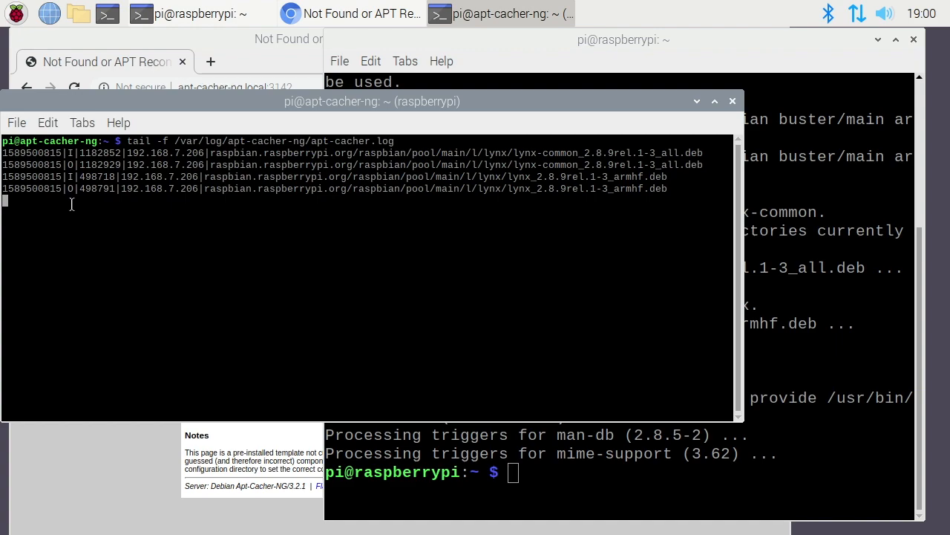
mouse_move(67, 208)
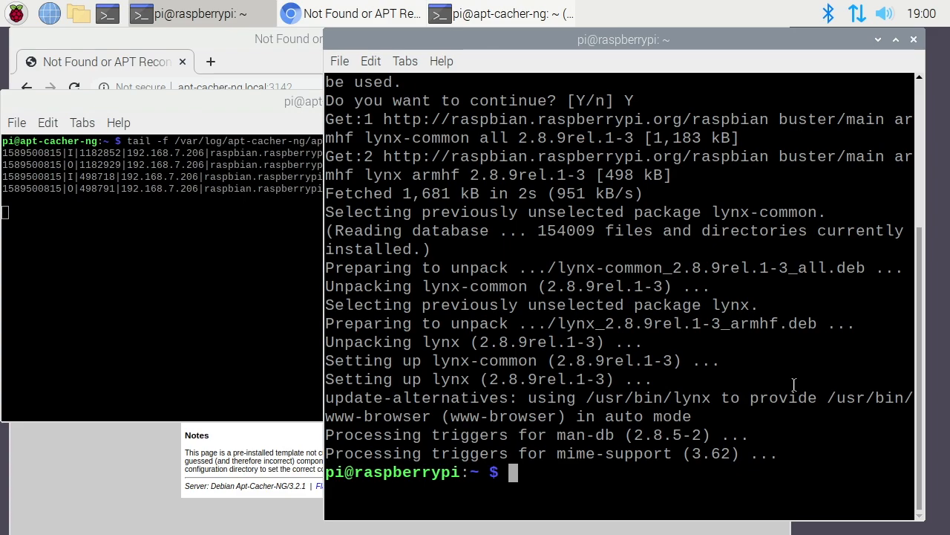
Step: Purge lynx, autoremove lynx-common, and reinstall lynx through the cache
type("sudo")
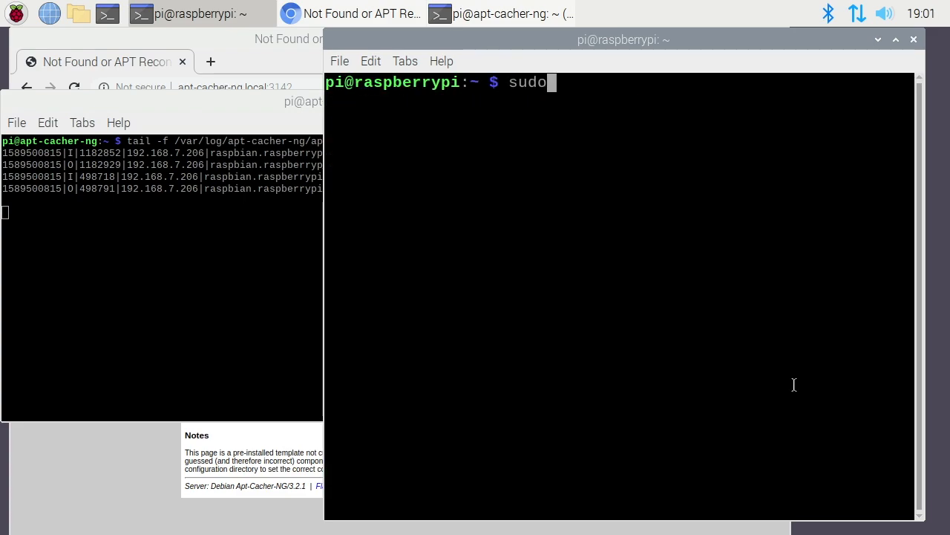
type("apt purge lynx")
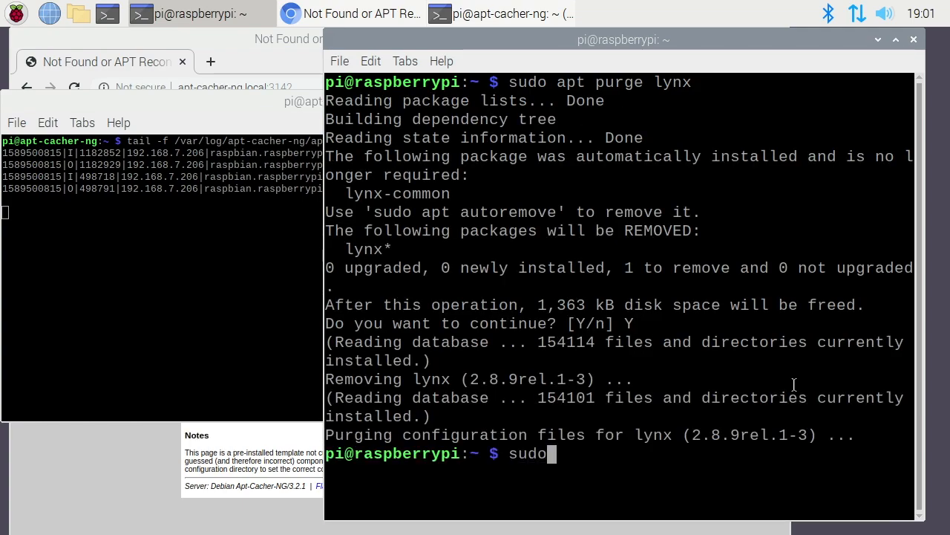
type("apt autor")
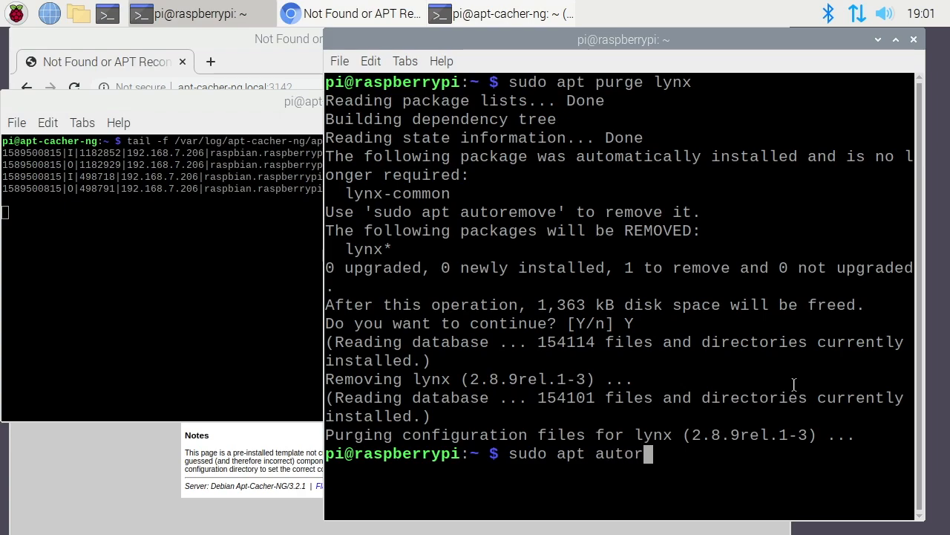
key("Return")
type("Y")
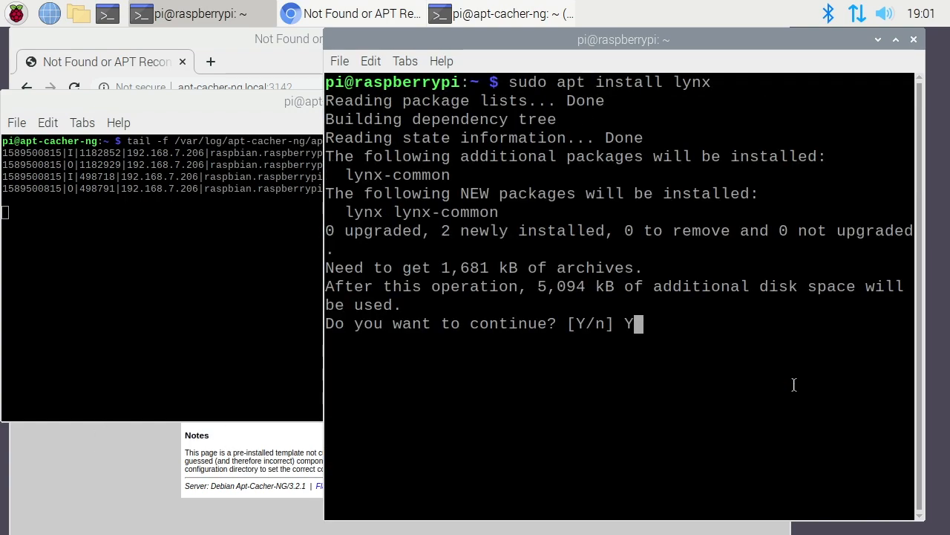
key("Return")
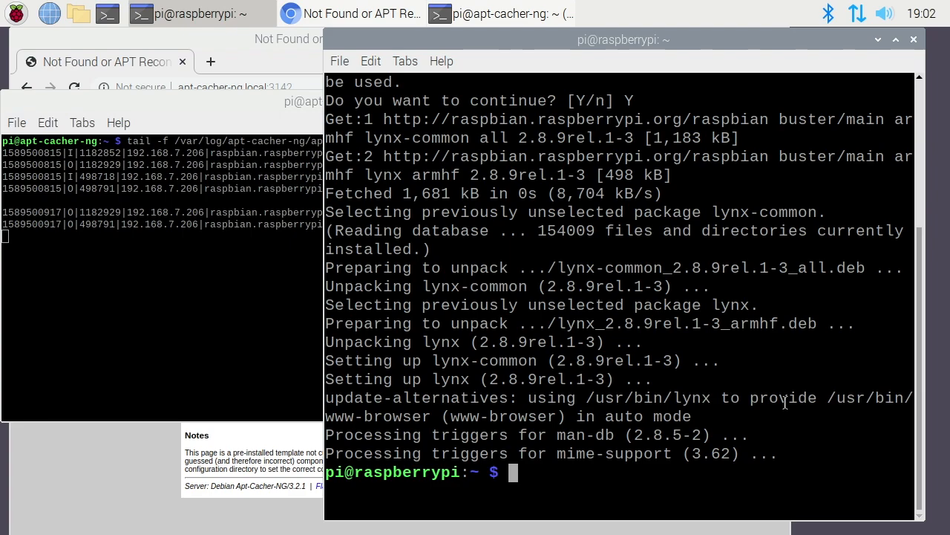
mouse_move(745, 410)
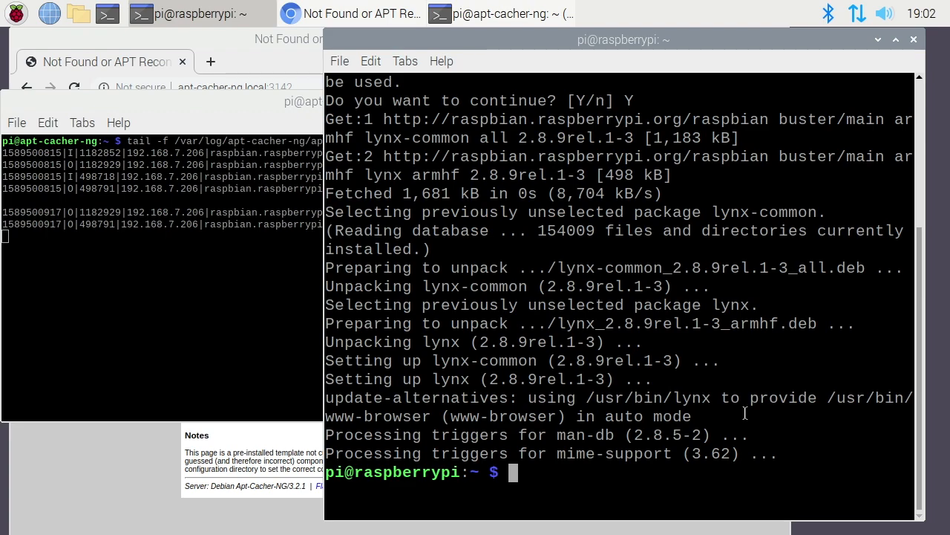
left_click(490, 14)
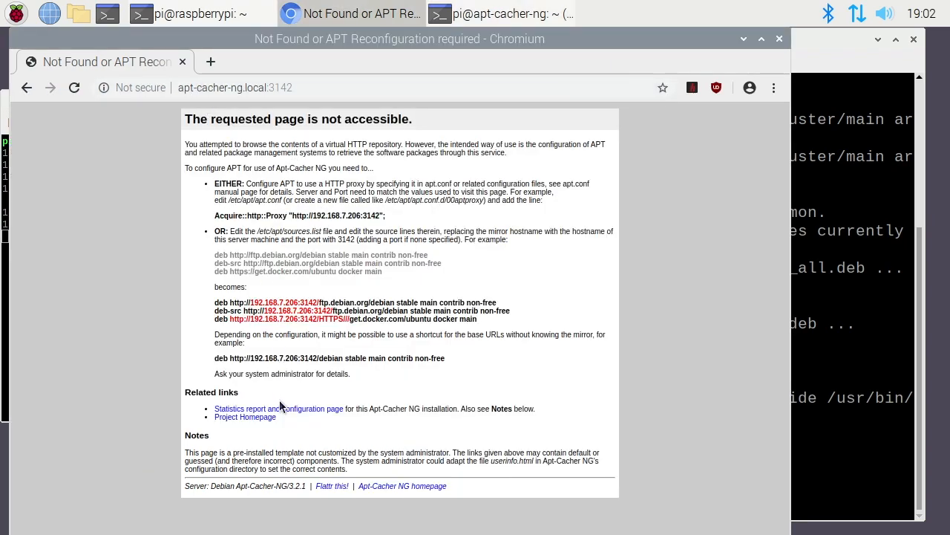
mouse_move(201, 166)
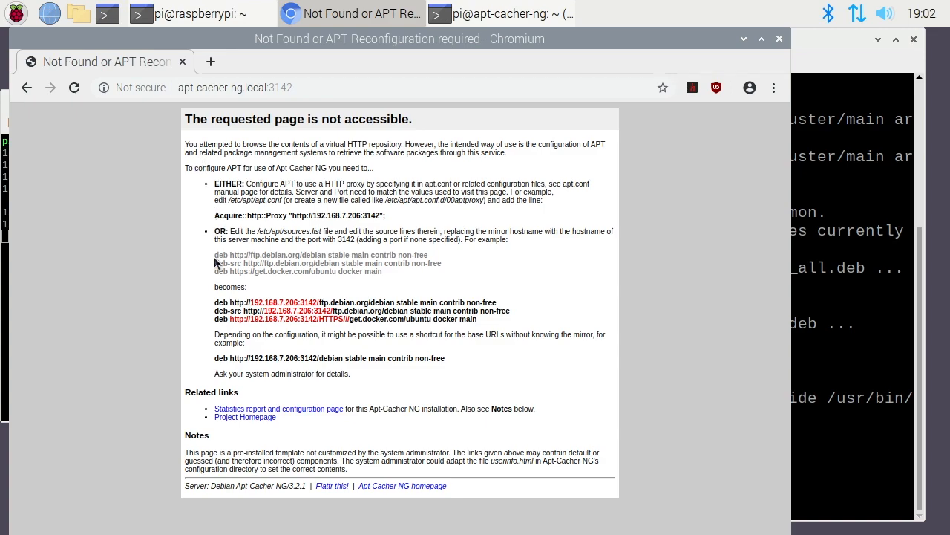
mouse_move(303, 411)
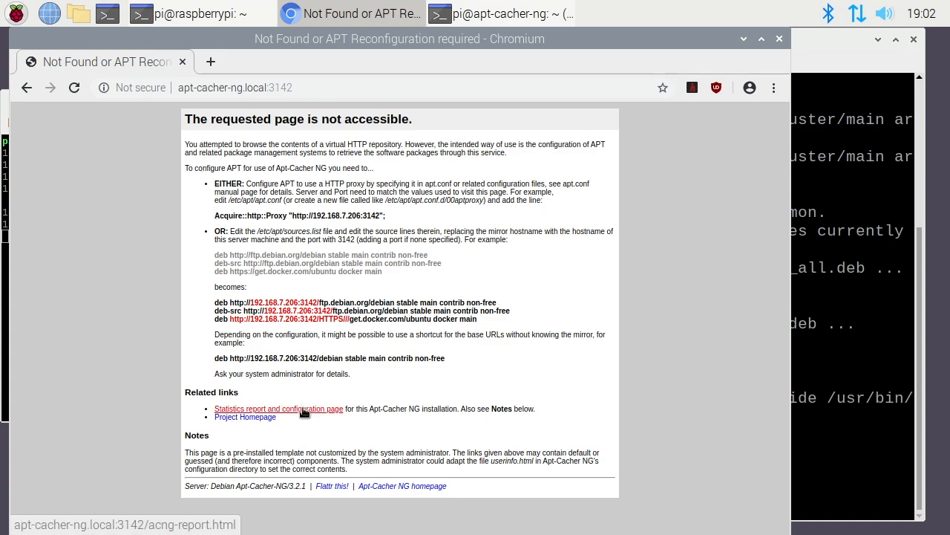
Step: Follow the Statistics report link to see 2 hits and 2 misses
left_click(279, 408)
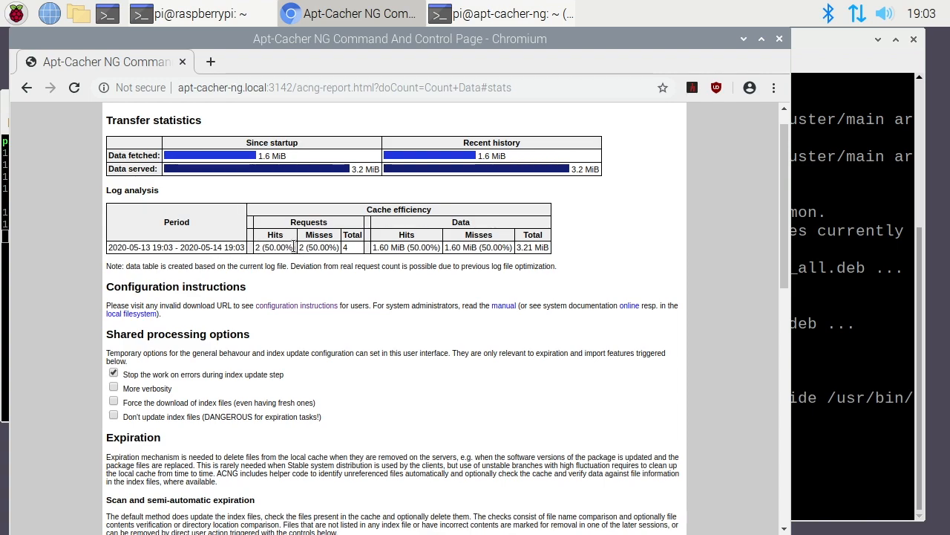
mouse_move(311, 301)
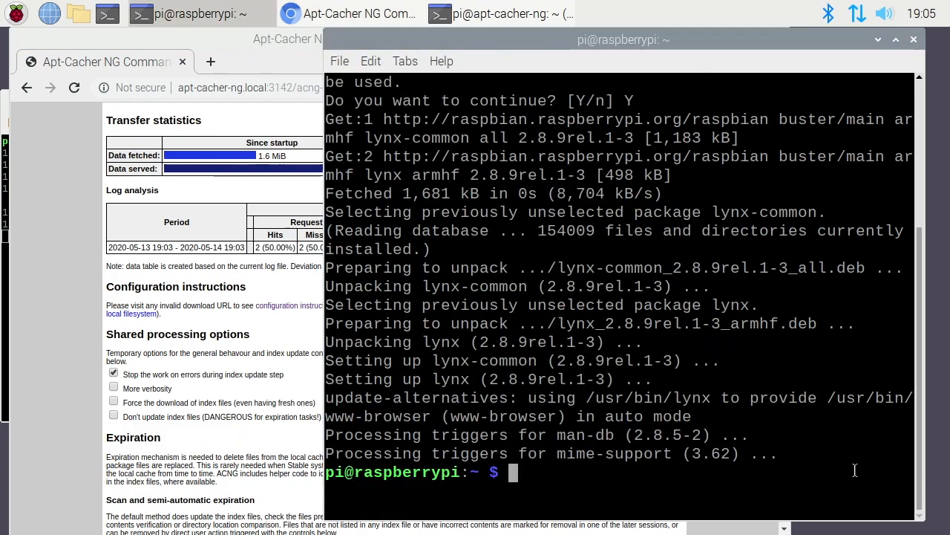
Step: Measure /var/cache/apt-cacher-ng/ disk usage with du -sh, showing 1.7M
type("du")
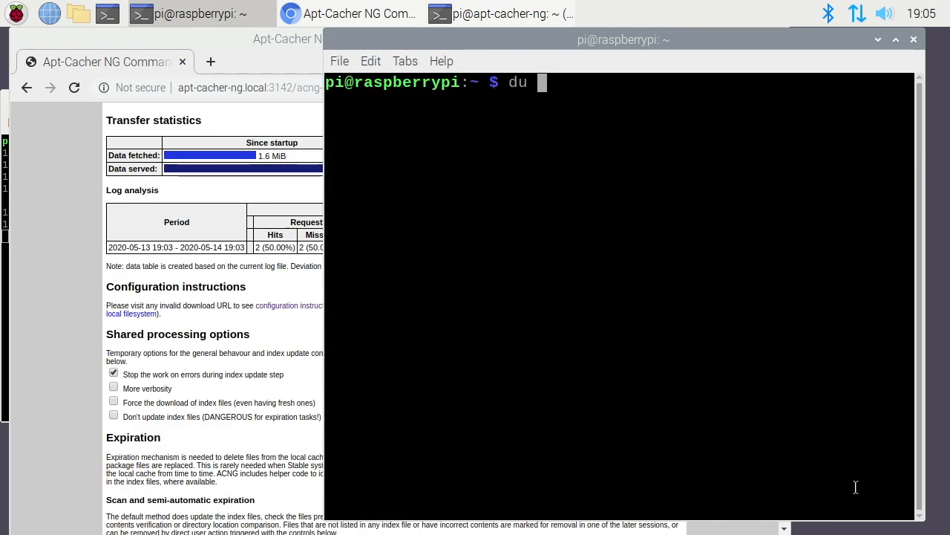
type("-sh /v")
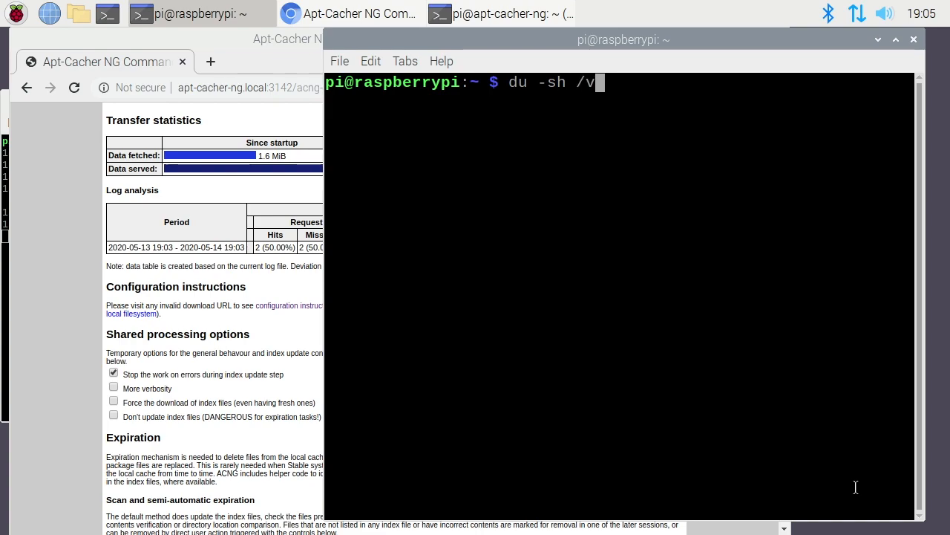
type("ar/cache/a")
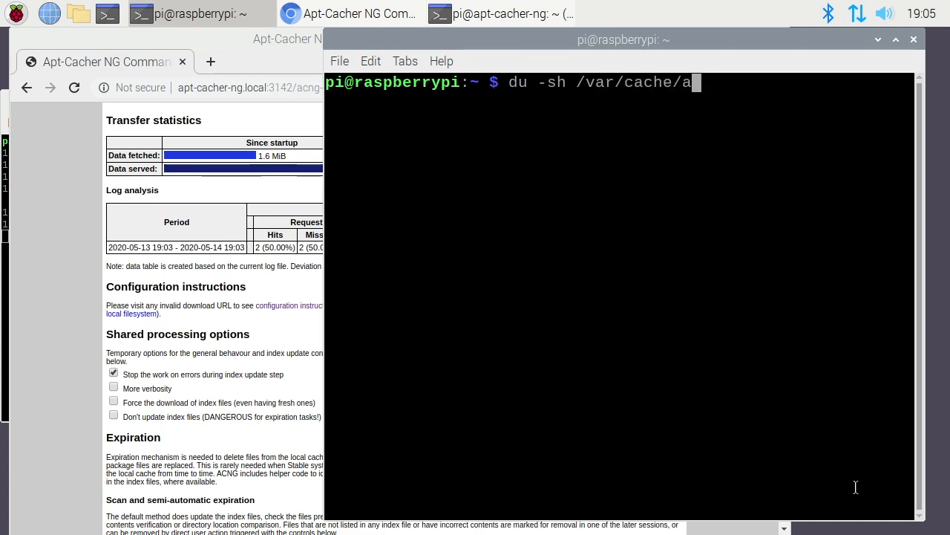
key("Return")
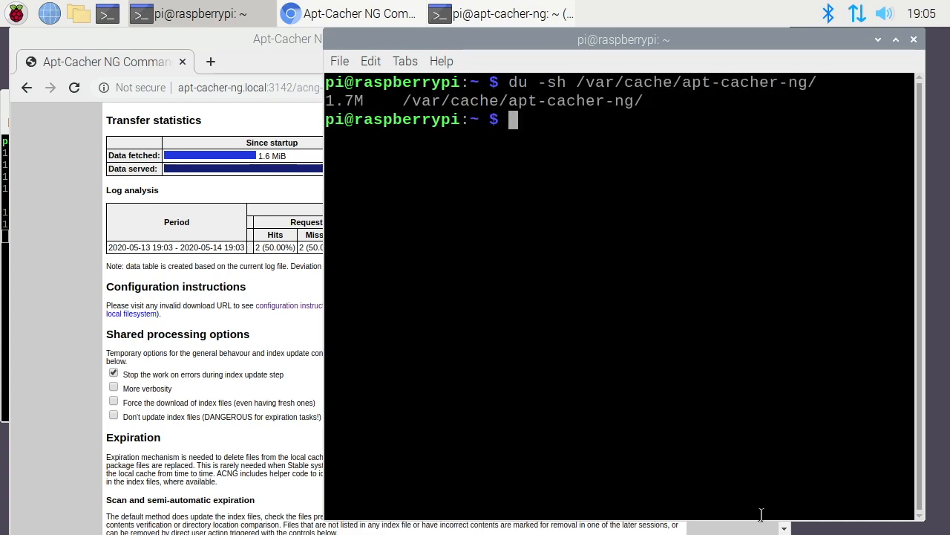